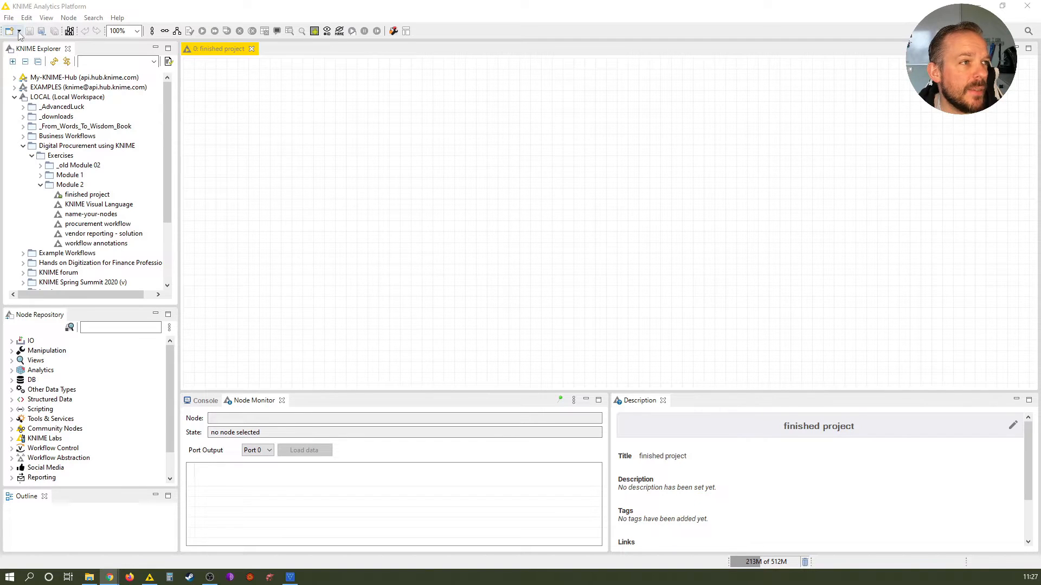
- Start a new KNIME workflow and name it 'PTI Robot'
{"action": "left_click", "coordinate": [11, 32]}
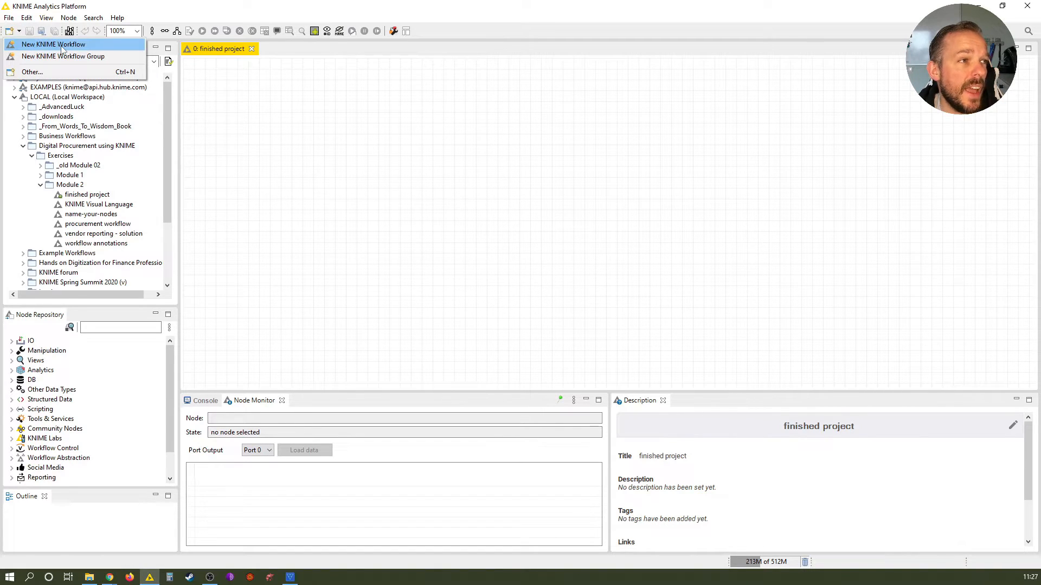
{"action": "left_click", "coordinate": [53, 43]}
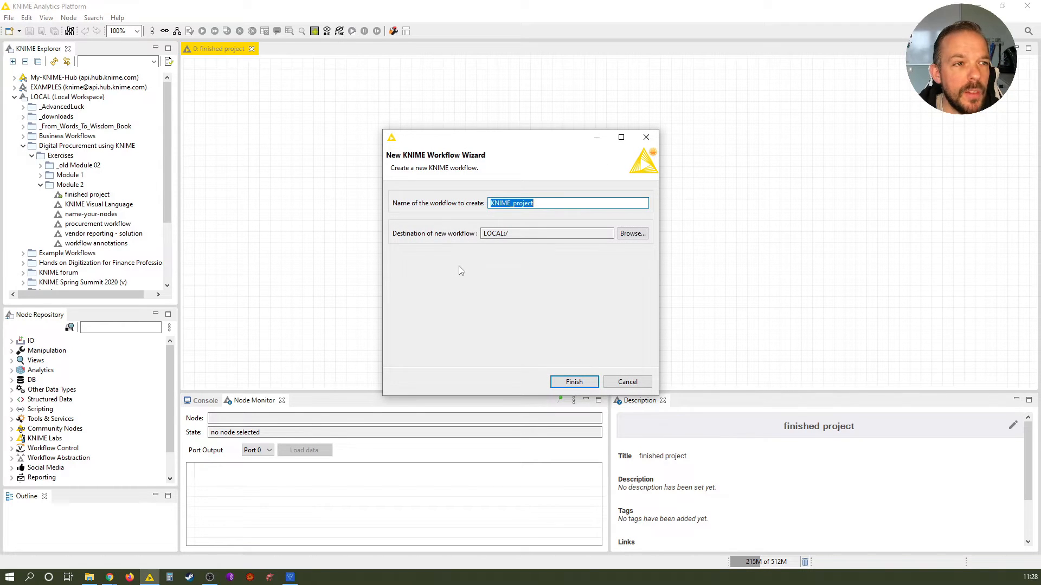
{"action": "type", "text": "P"}
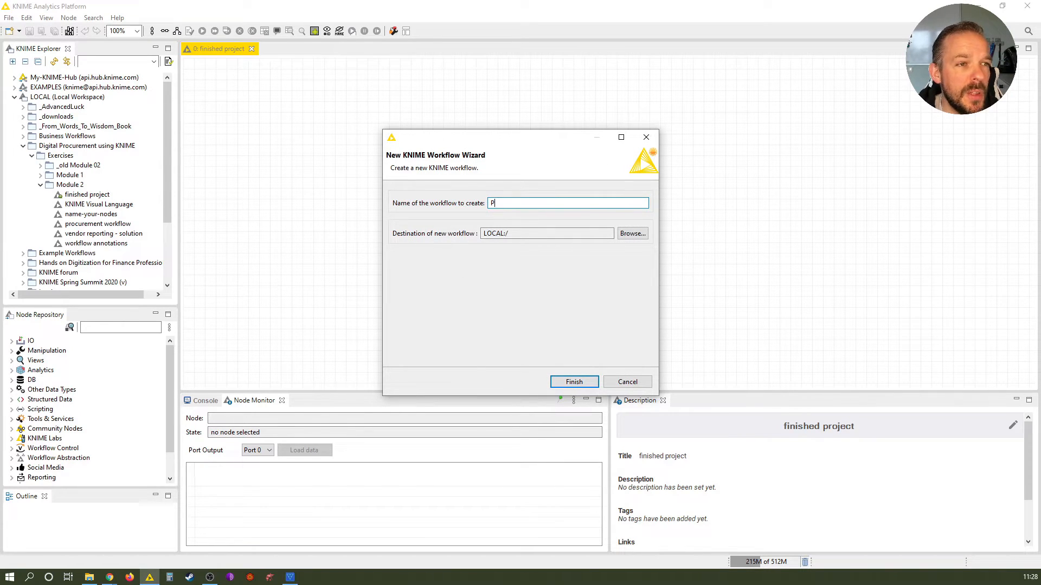
{"action": "type", "text": "TI Robot"}
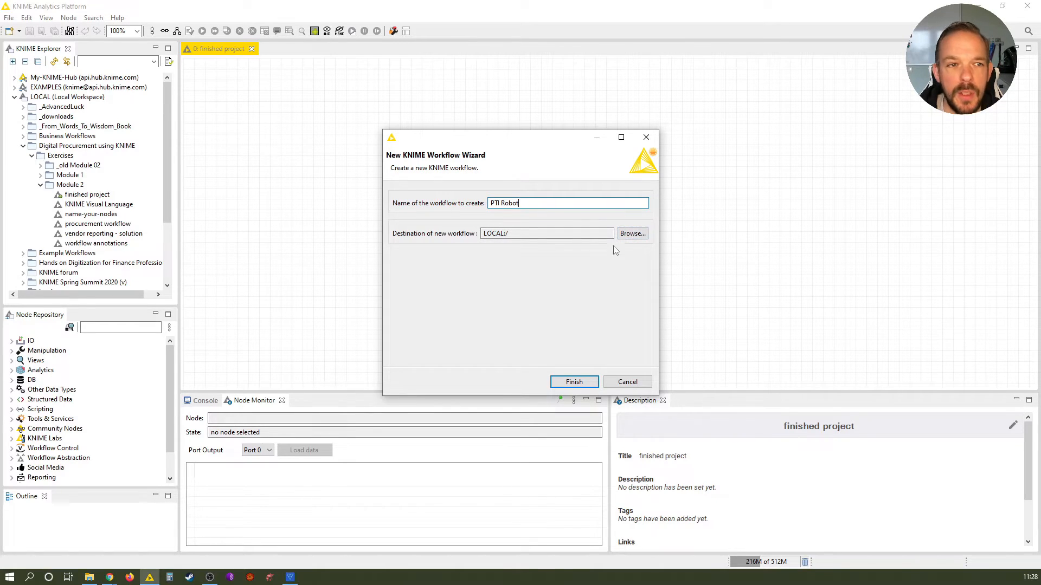
- Browse the destination, expand LOCAL, and keep the default LOCAL:/ location
{"action": "left_click", "coordinate": [630, 233]}
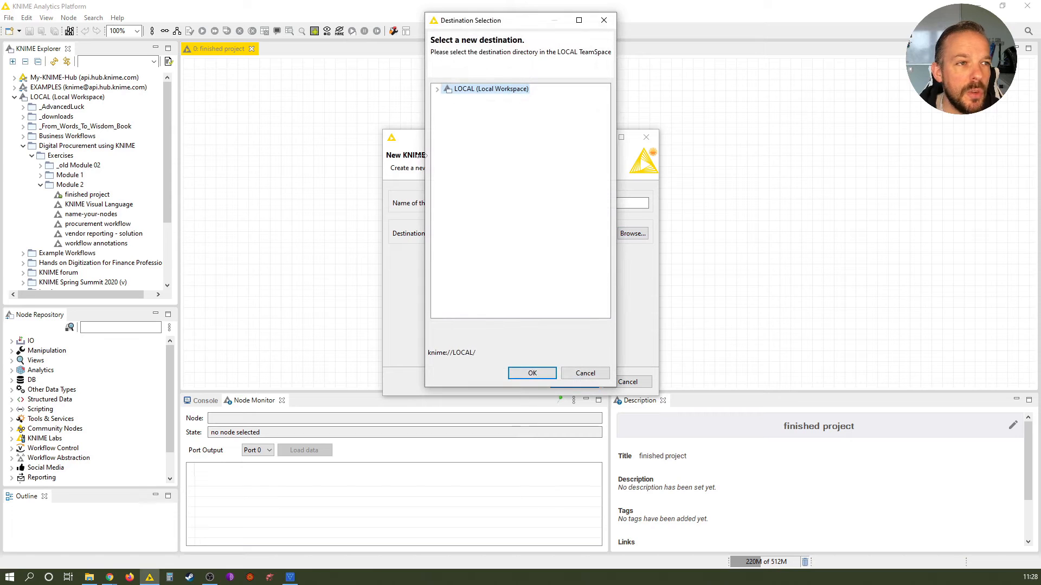
{"action": "left_click", "coordinate": [437, 89]}
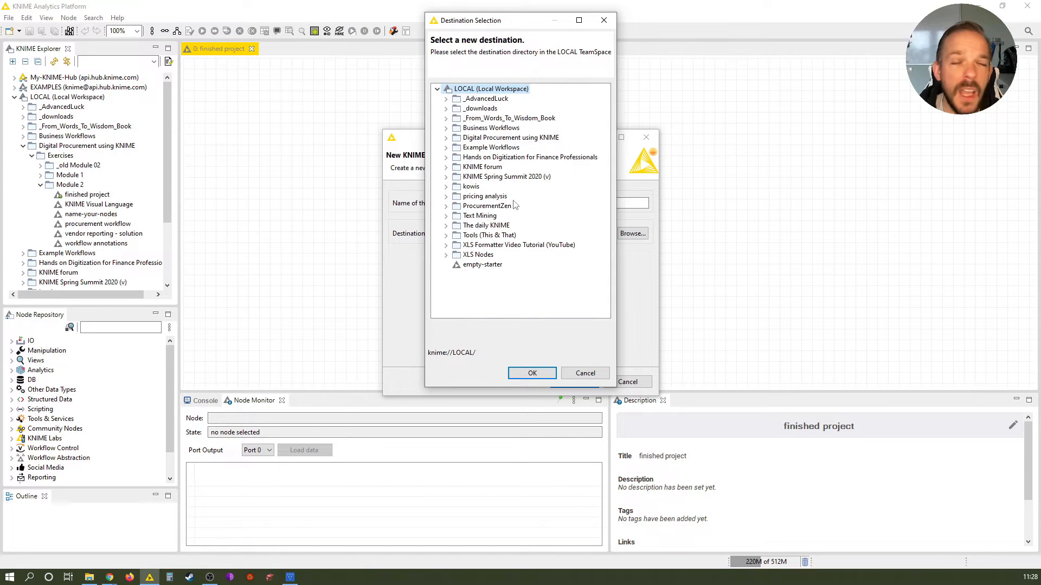
{"action": "left_click", "coordinate": [528, 156]}
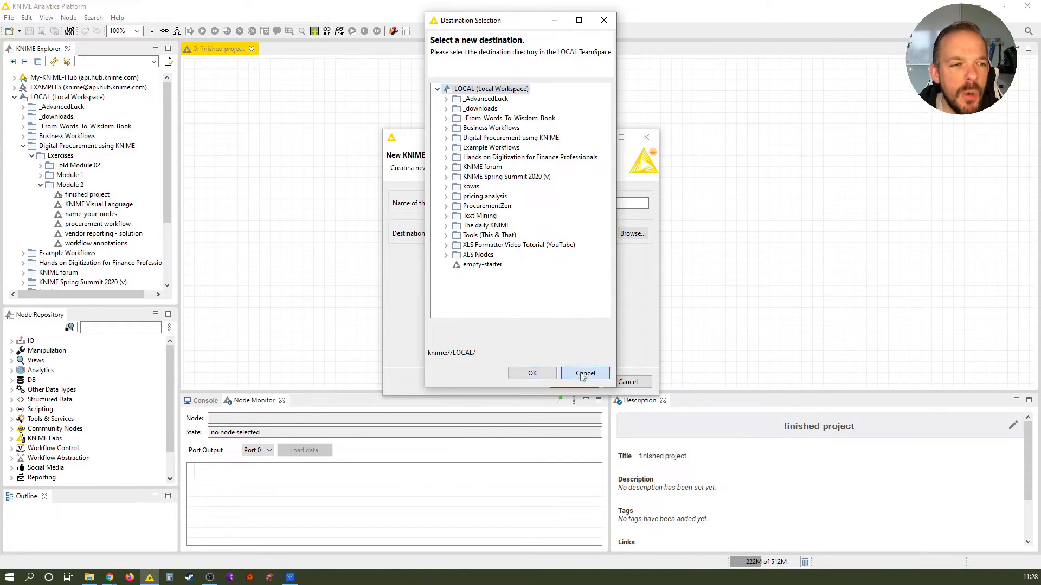
{"action": "left_click", "coordinate": [584, 373]}
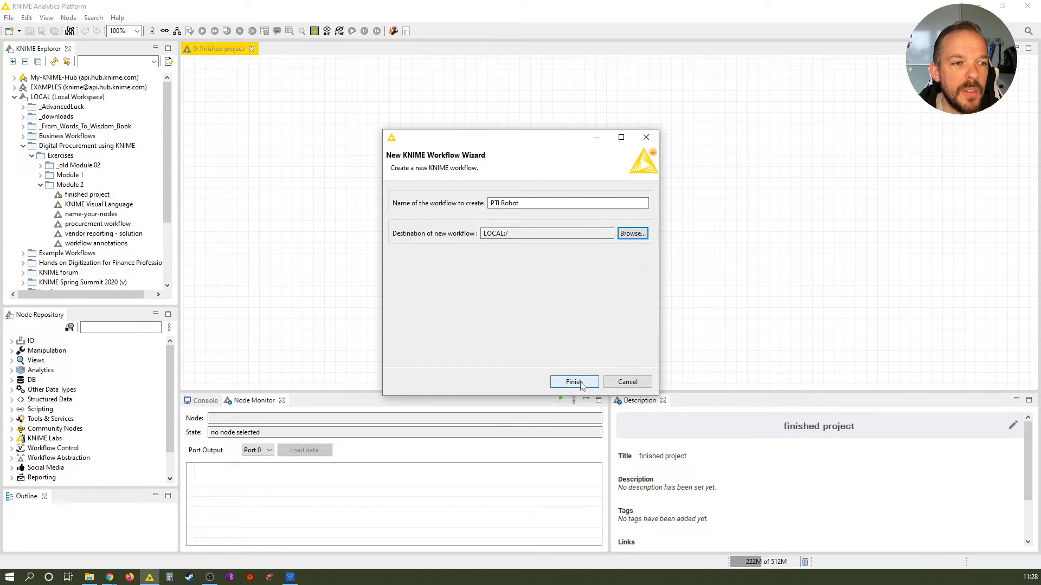
- Finish the wizard so the empty PTI Robot workflow opens on the canvas
{"action": "left_click", "coordinate": [572, 382]}
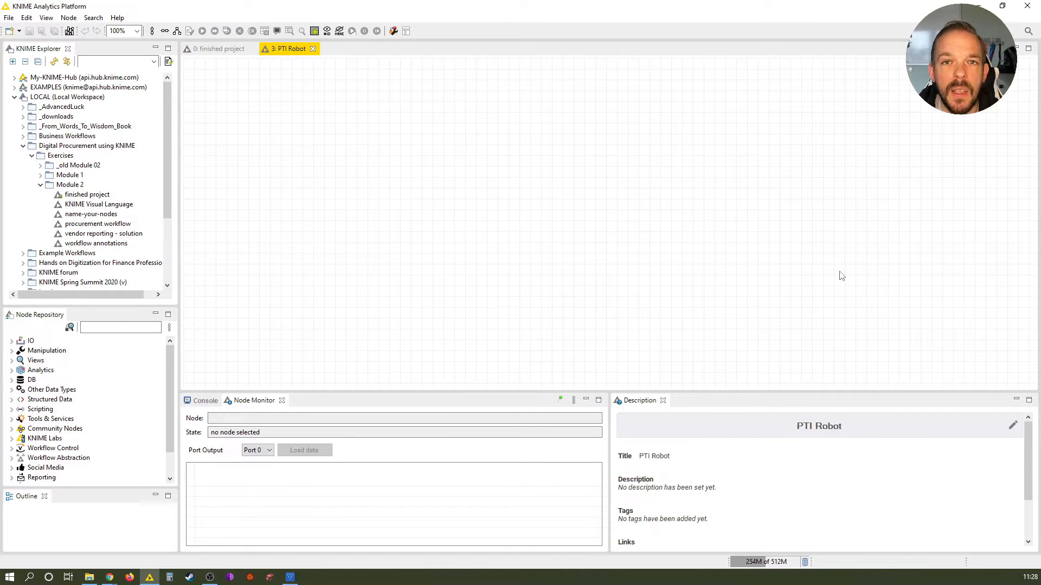
{"action": "mouse_move", "coordinate": [371, 213]}
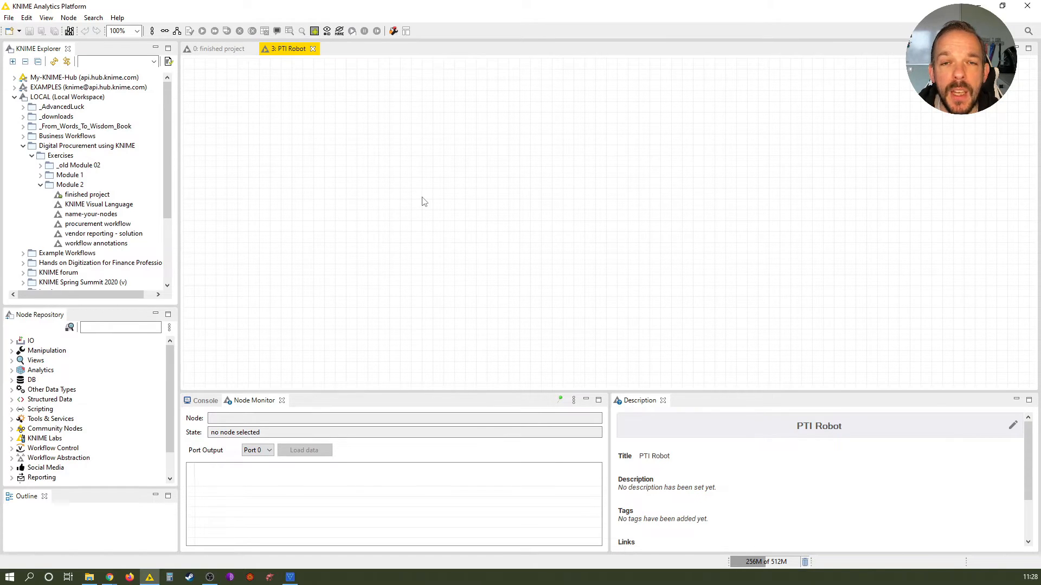
{"action": "mouse_move", "coordinate": [415, 186]}
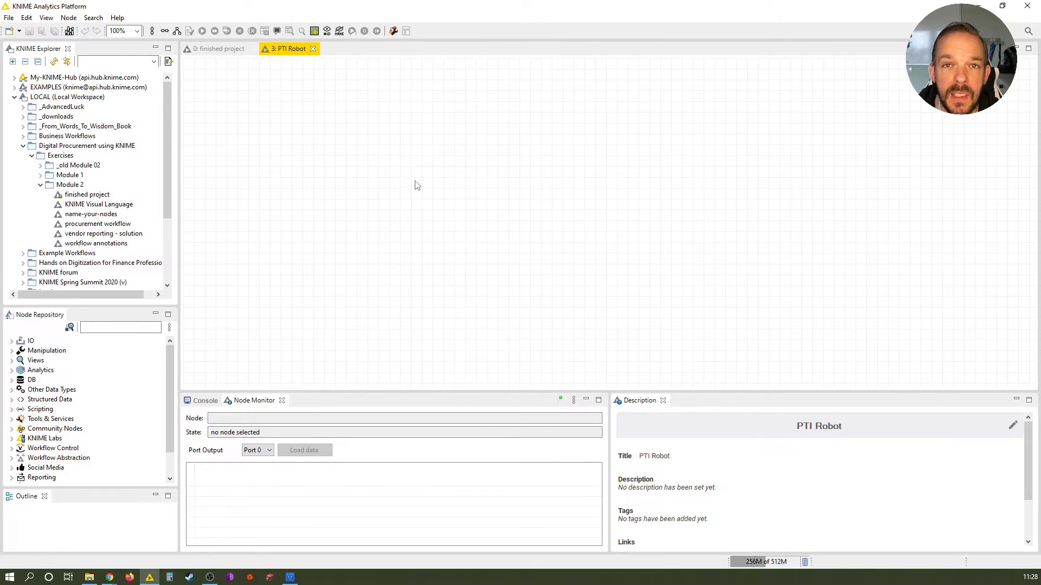
{"action": "mouse_move", "coordinate": [375, 207]}
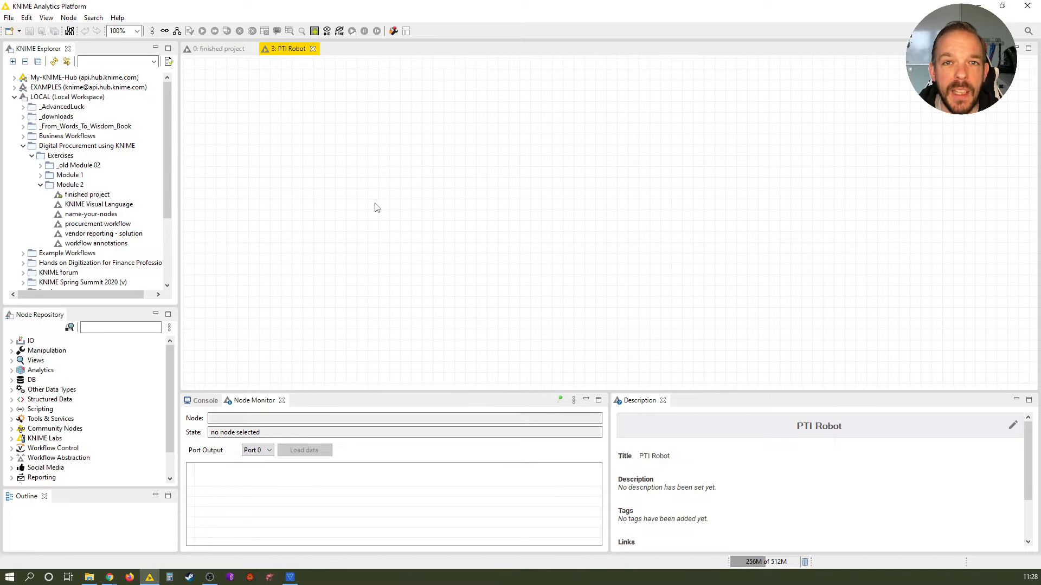
{"action": "mouse_move", "coordinate": [438, 185]}
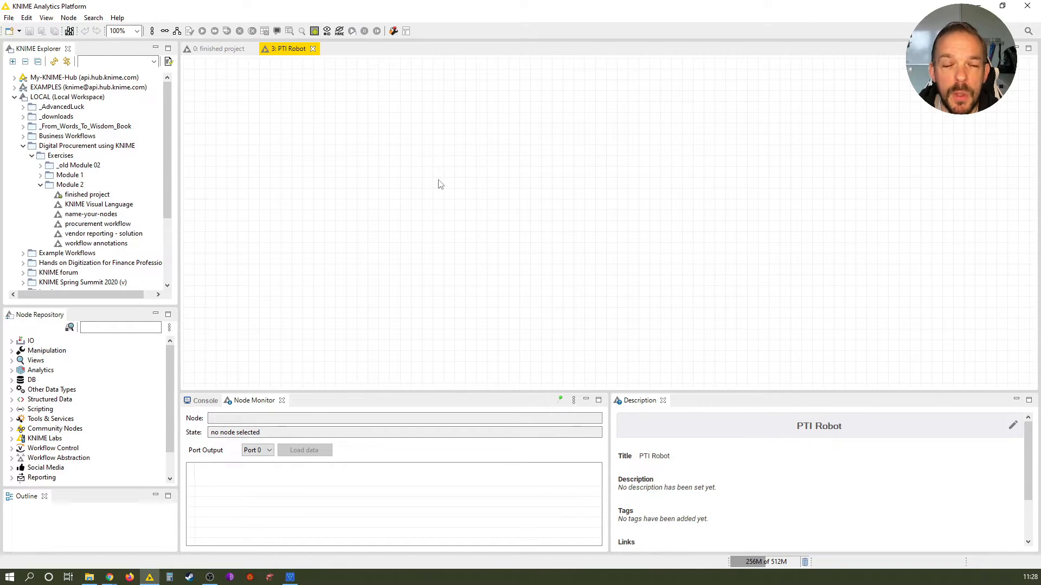
{"action": "mouse_move", "coordinate": [437, 148]}
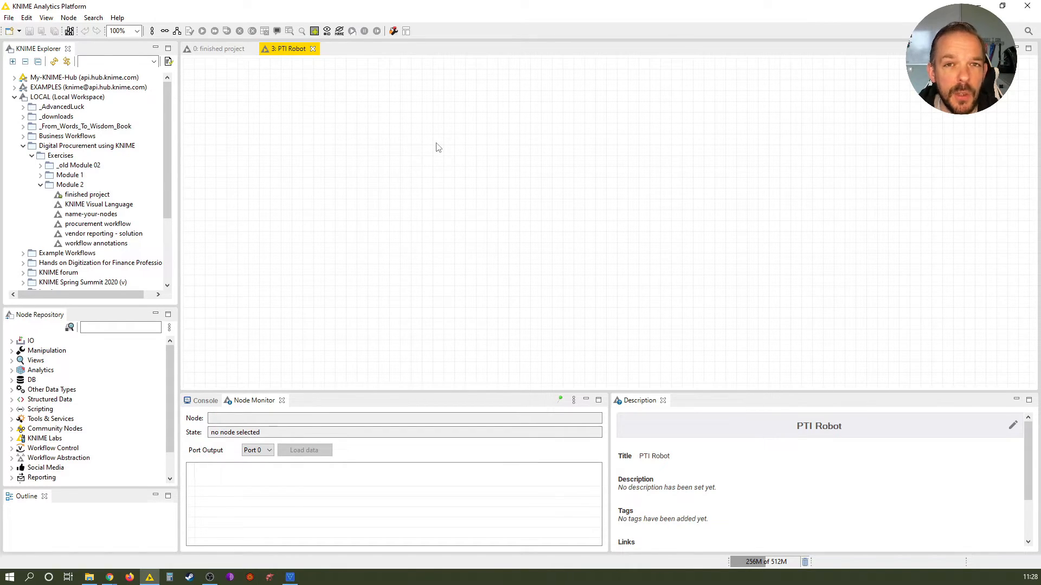
- Search the Node Repository for 'Excel' and drag an Excel Reader onto the canvas
{"action": "left_click", "coordinate": [119, 326]}
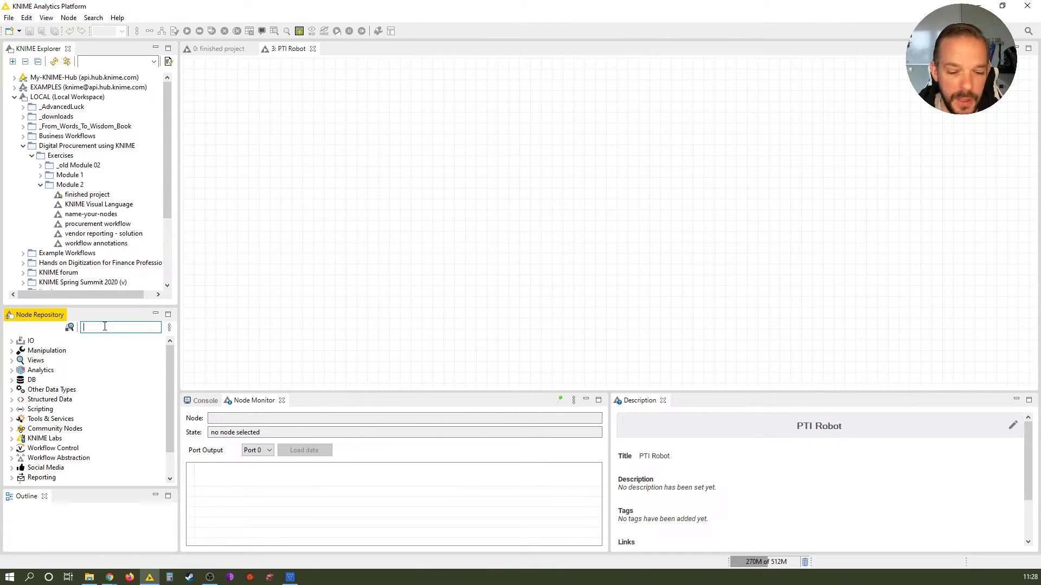
{"action": "type", "text": "E"}
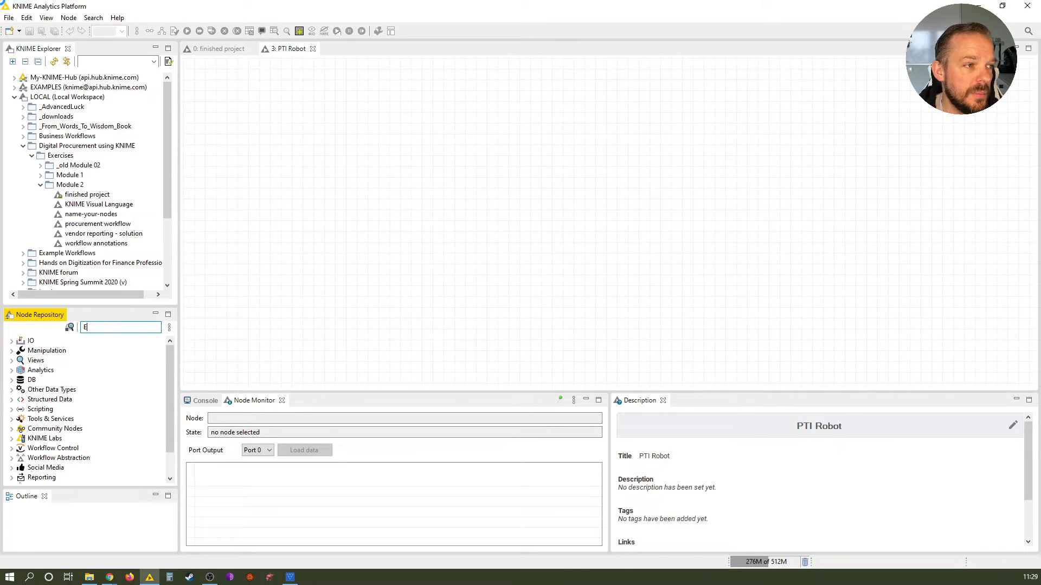
{"action": "type", "text": "xcel"}
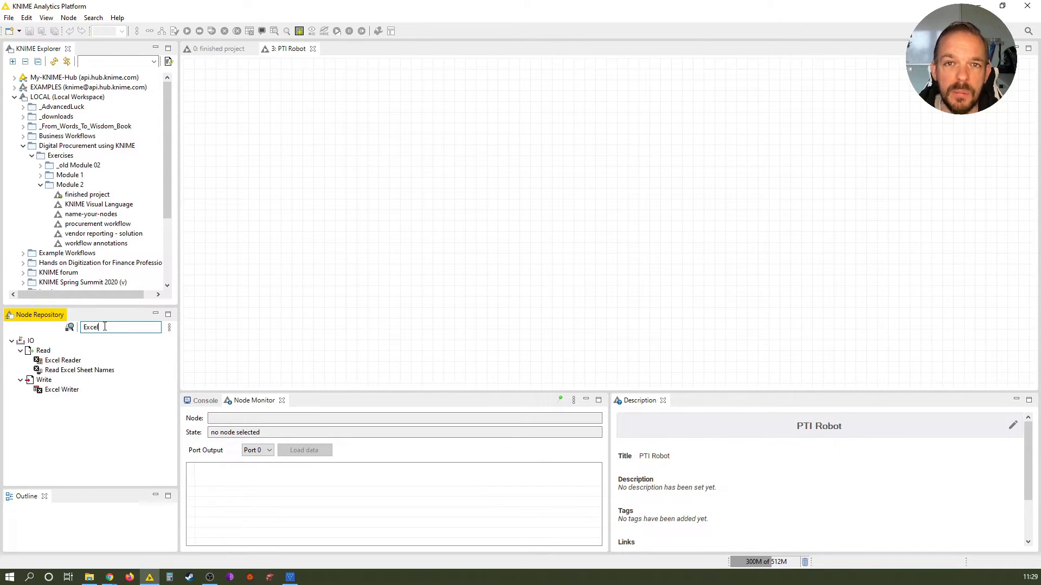
{"action": "left_click", "coordinate": [62, 360]}
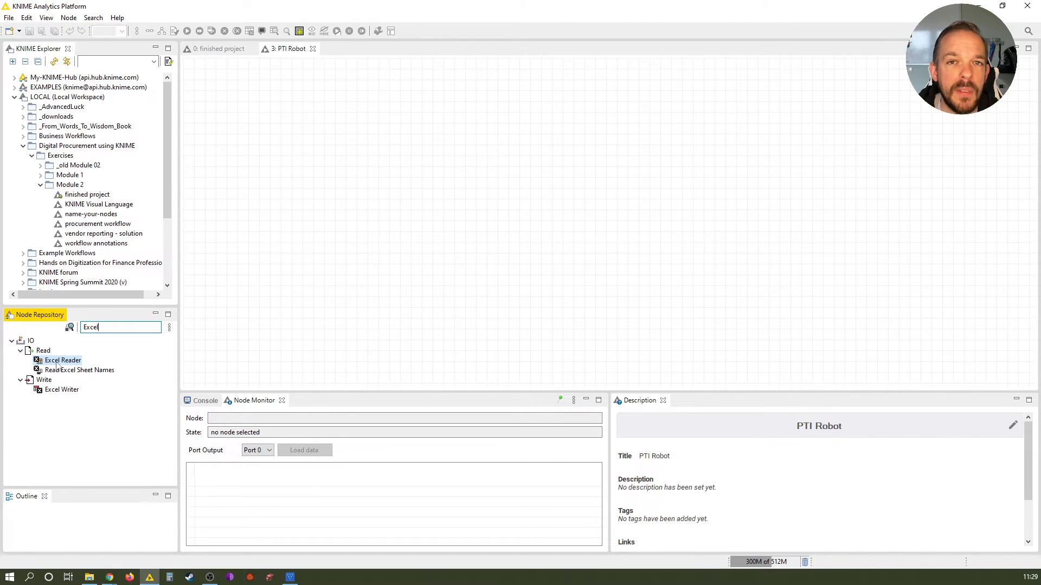
{"action": "left_click_drag", "start_coordinate": [63, 360], "coordinate": [372, 141]}
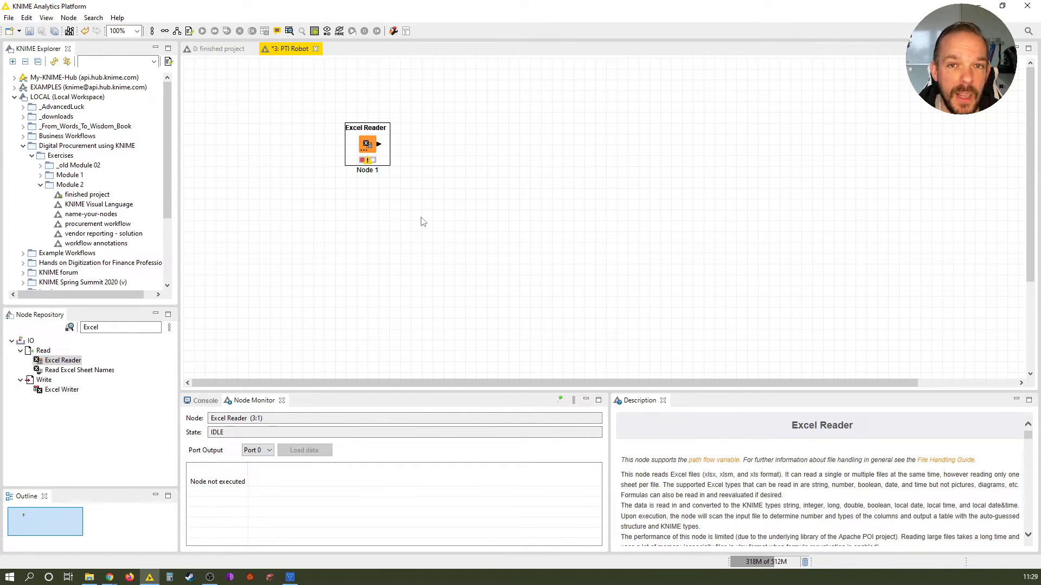
{"action": "mouse_move", "coordinate": [413, 137]}
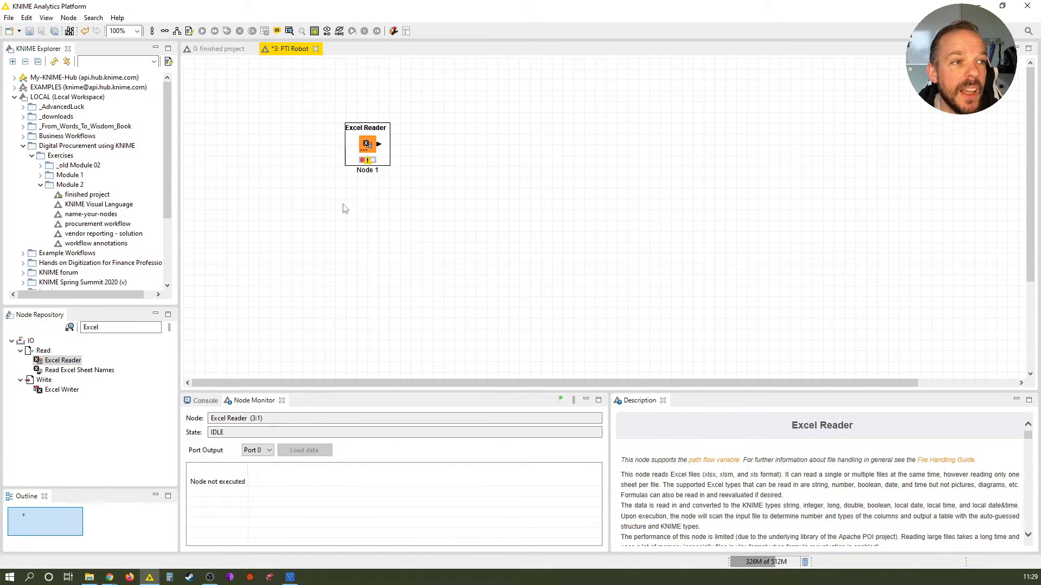
{"action": "mouse_move", "coordinate": [352, 238]}
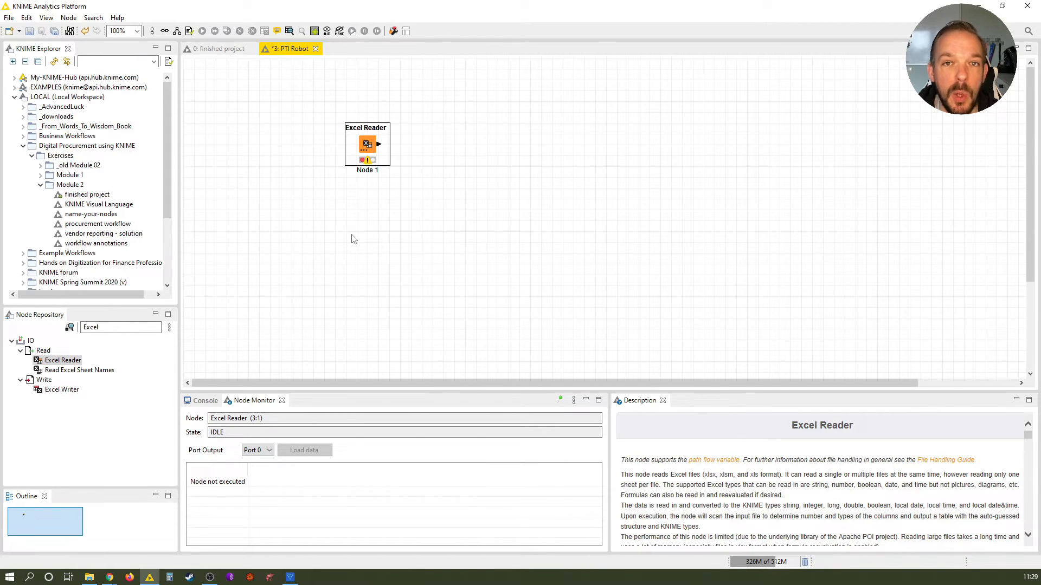
- Rename the Excel Reader node's label to 'import PVO Report'
{"action": "double_click", "coordinate": [366, 170]}
{"action": "type", "text": "import"}
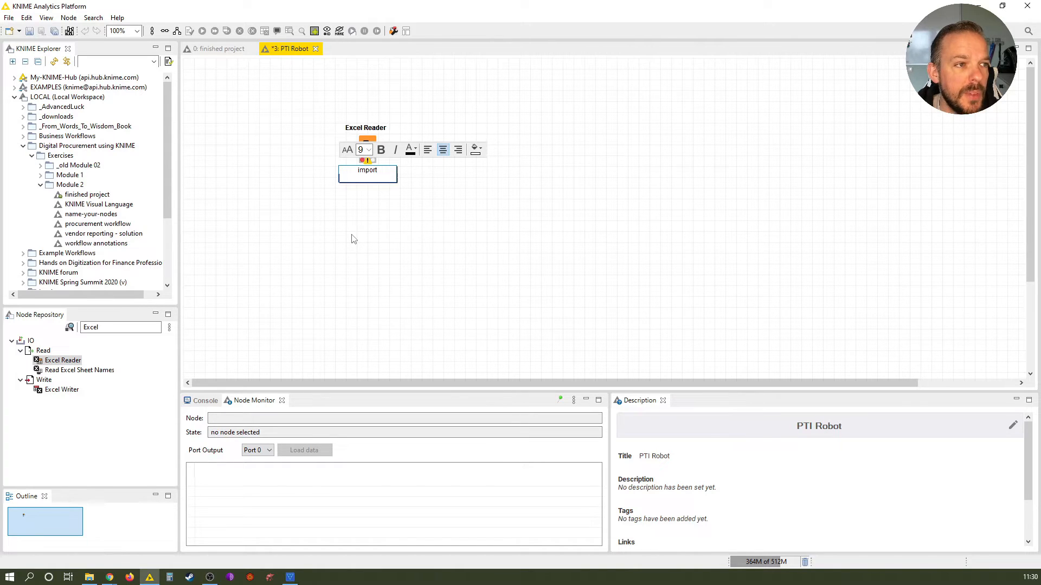
{"action": "type", "text": "PVO Report"}
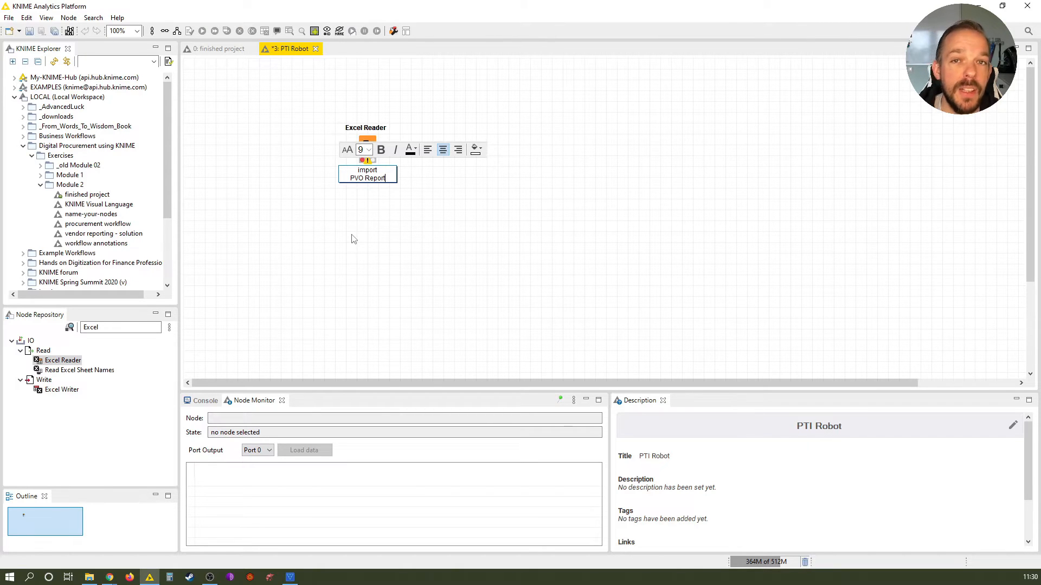
{"action": "mouse_move", "coordinate": [483, 210]}
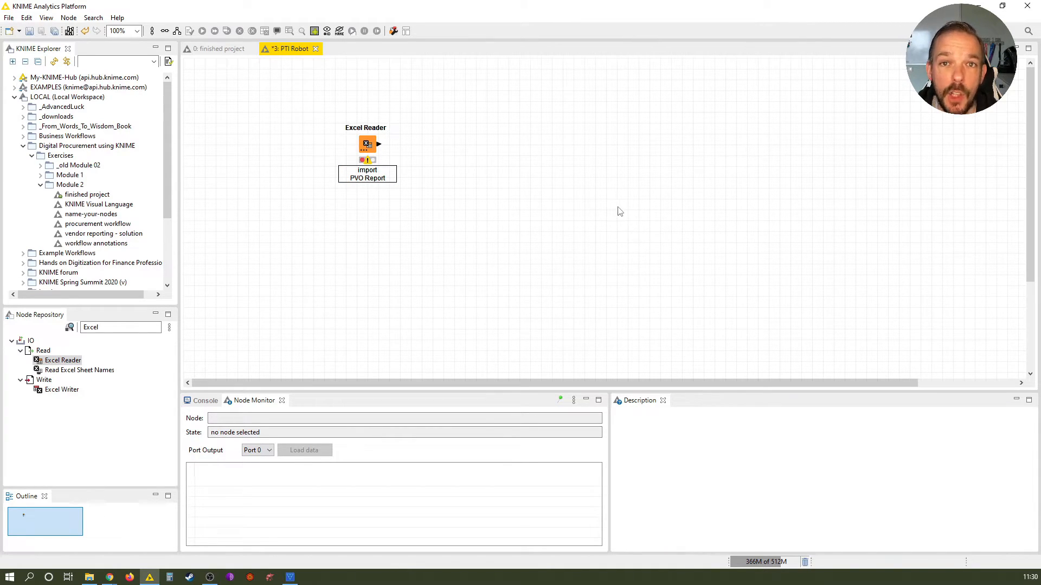
- Point the Excel Reader at PO Example Data.xlsx and view its raw preview
{"action": "double_click", "coordinate": [366, 144]}
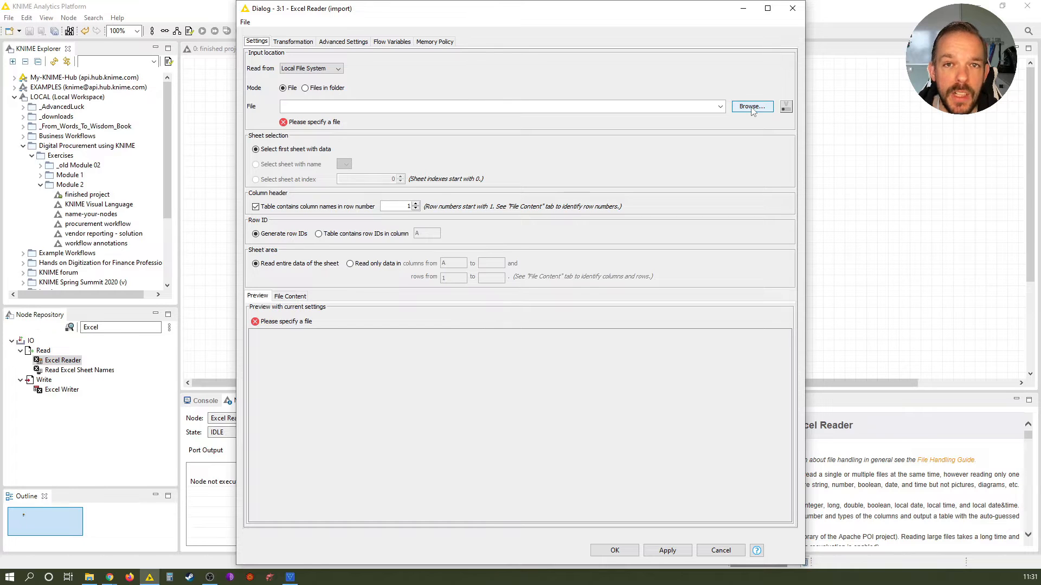
{"action": "left_click", "coordinate": [751, 106]}
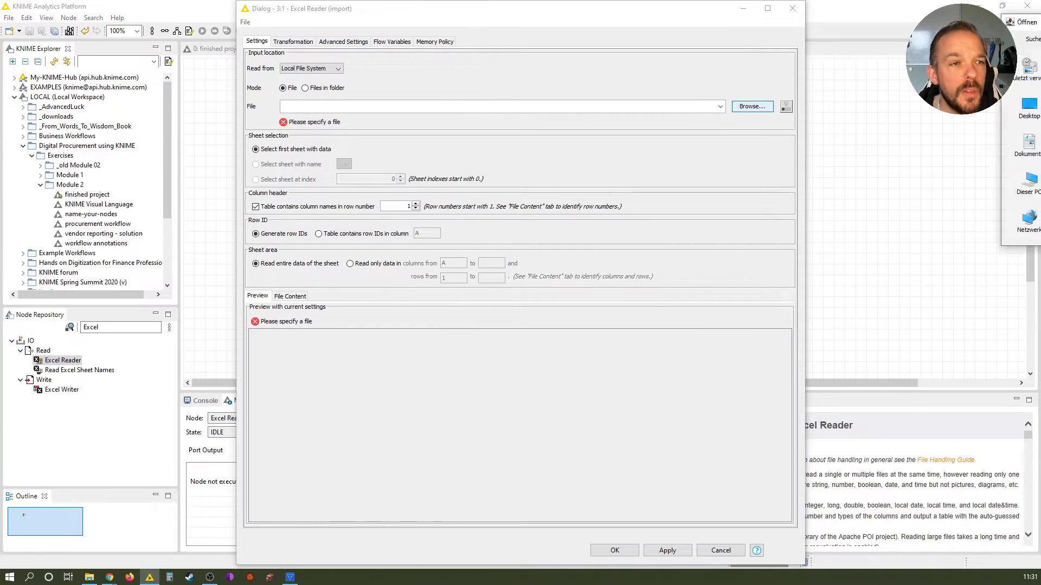
{"action": "left_click", "coordinate": [750, 106]}
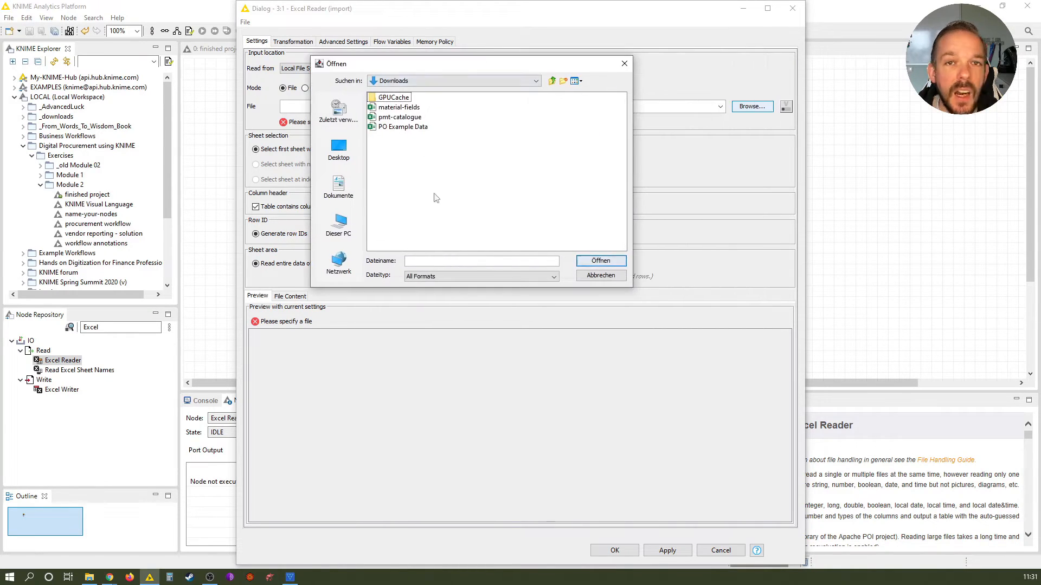
{"action": "left_click", "coordinate": [401, 127]}
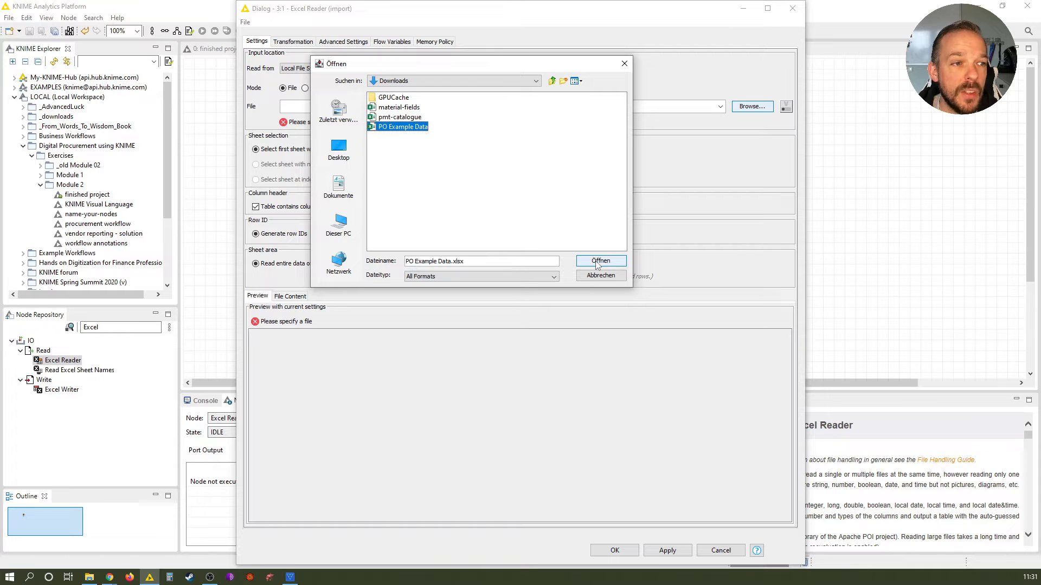
{"action": "mouse_move", "coordinate": [599, 262]}
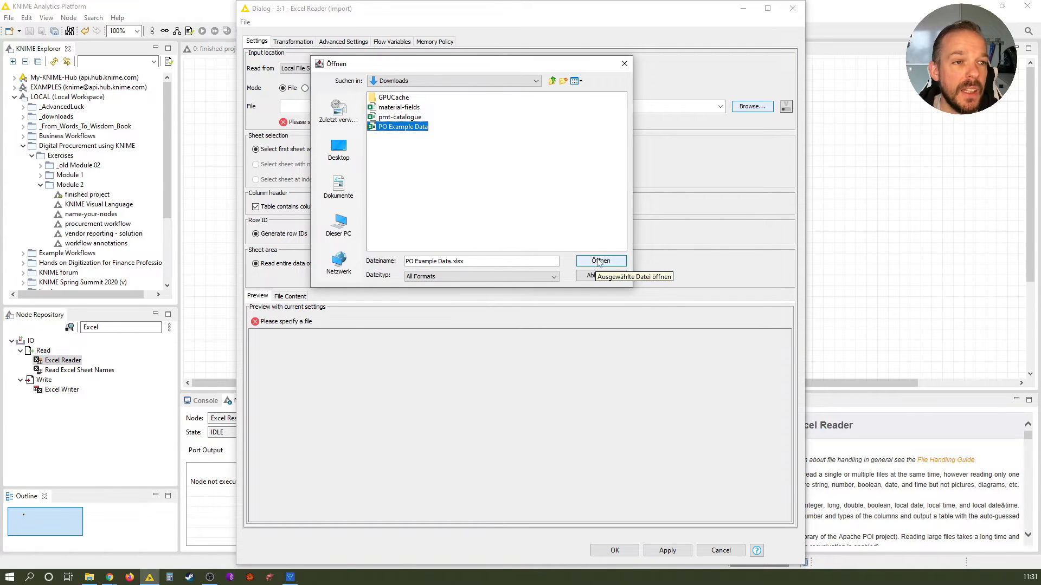
{"action": "left_click", "coordinate": [599, 260]}
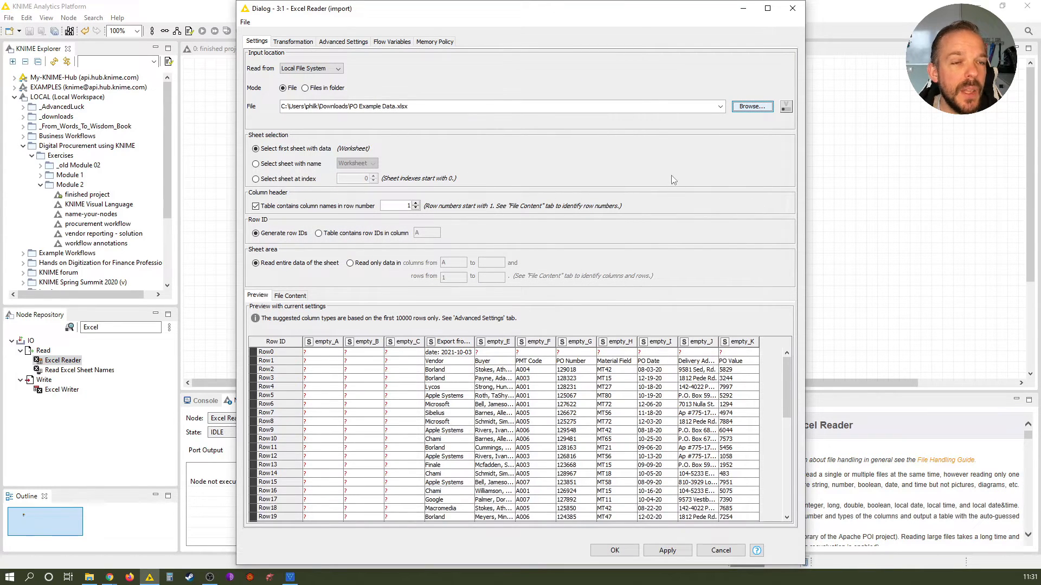
{"action": "mouse_move", "coordinate": [697, 303]}
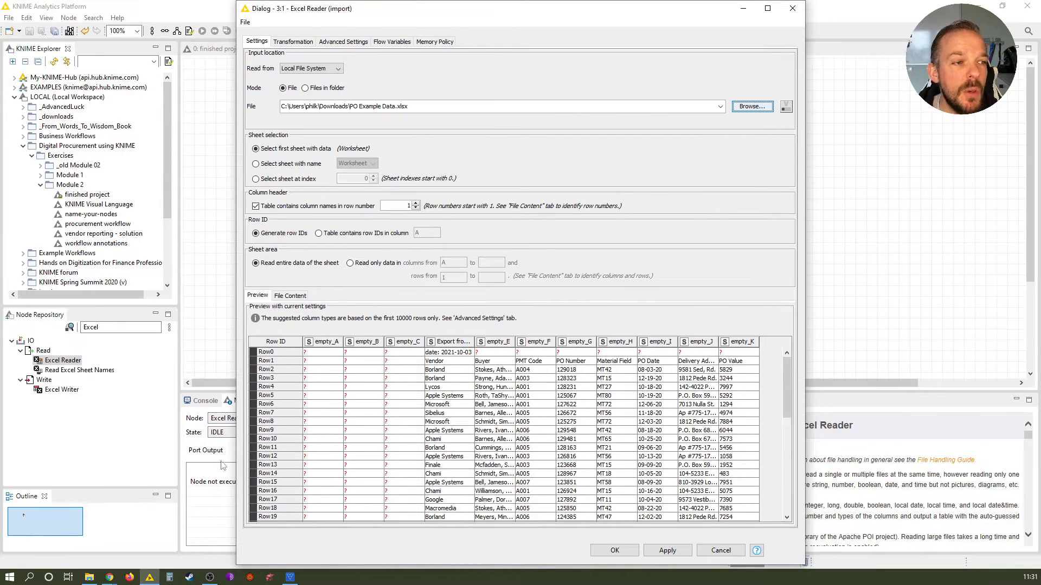
{"action": "mouse_move", "coordinate": [684, 313]}
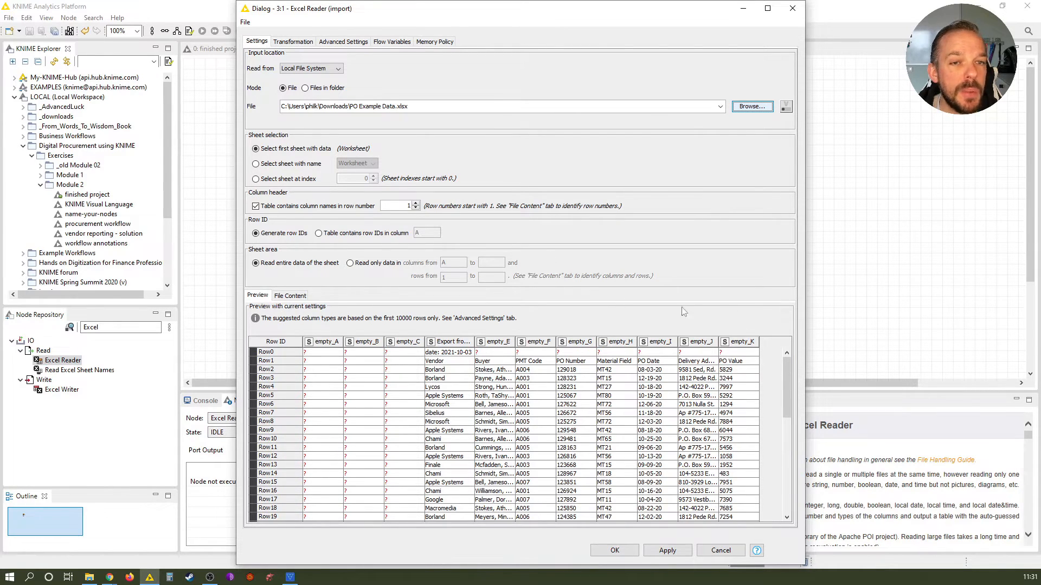
{"action": "mouse_move", "coordinate": [622, 528]}
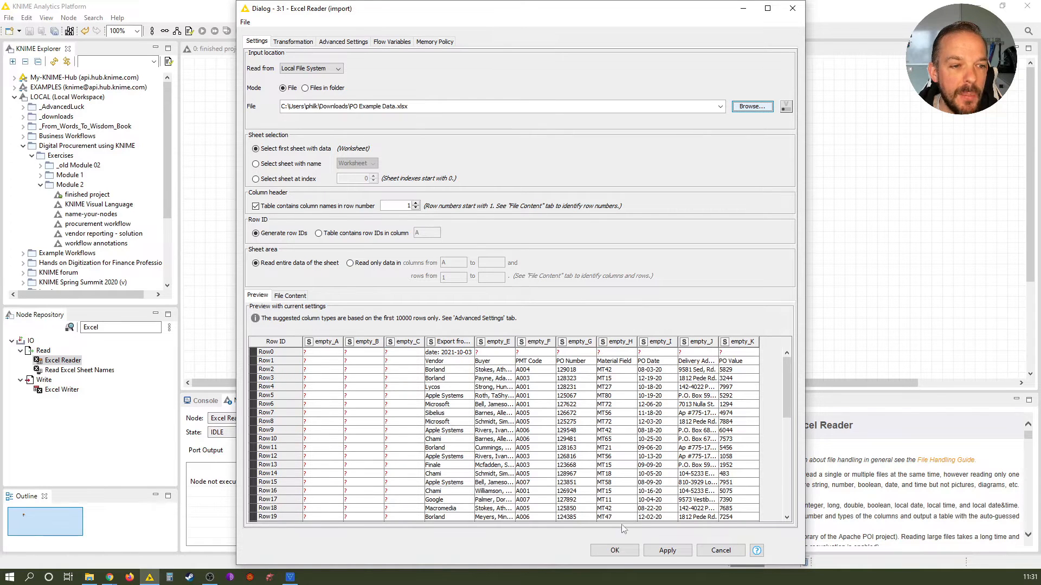
{"action": "mouse_move", "coordinate": [295, 546]}
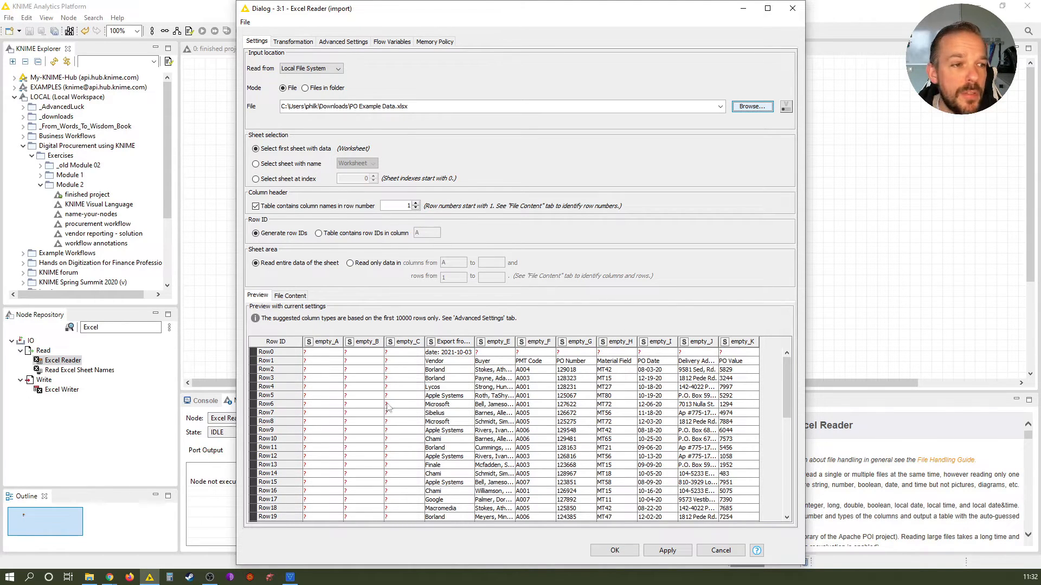
{"action": "mouse_move", "coordinate": [364, 434]}
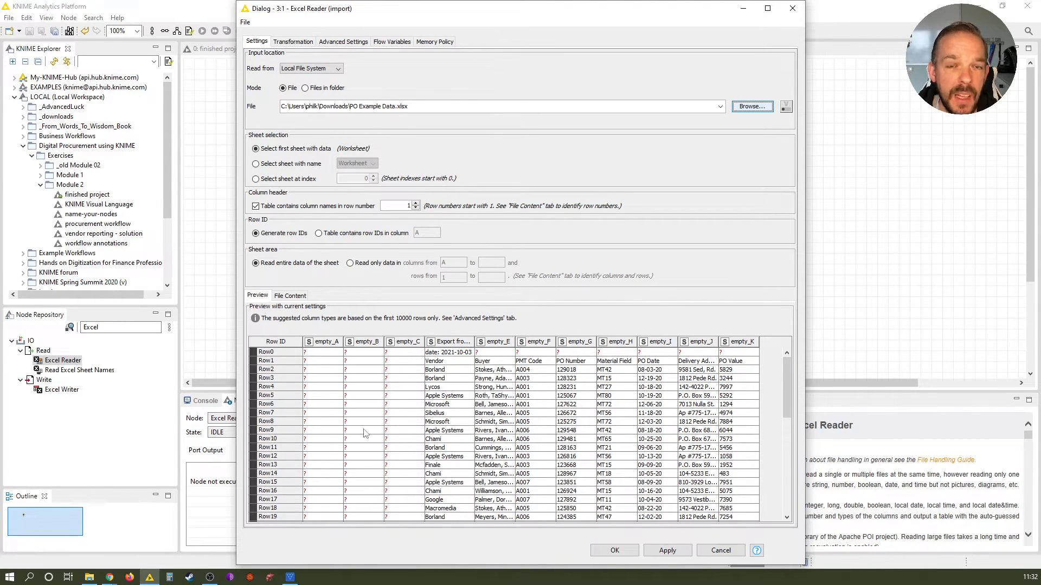
{"action": "mouse_move", "coordinate": [408, 482]}
{"action": "type", "text": "3"}
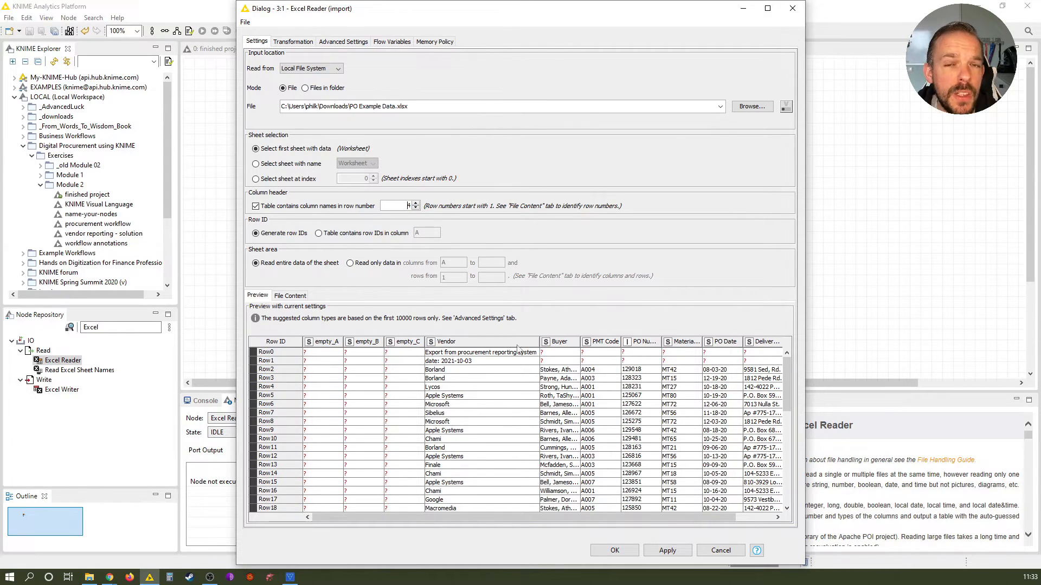
{"action": "mouse_move", "coordinate": [527, 347]}
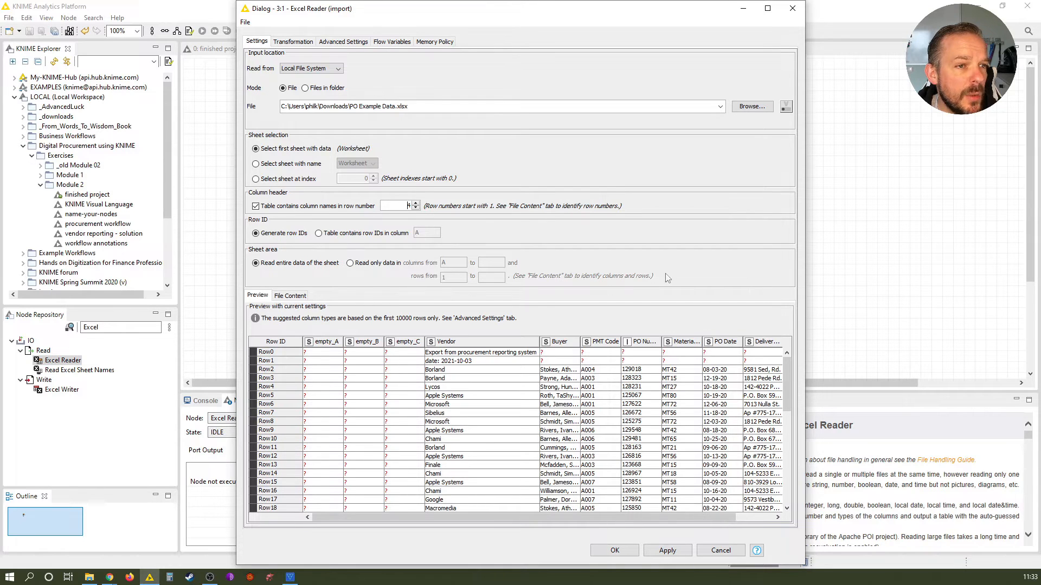
{"action": "mouse_move", "coordinate": [338, 286]}
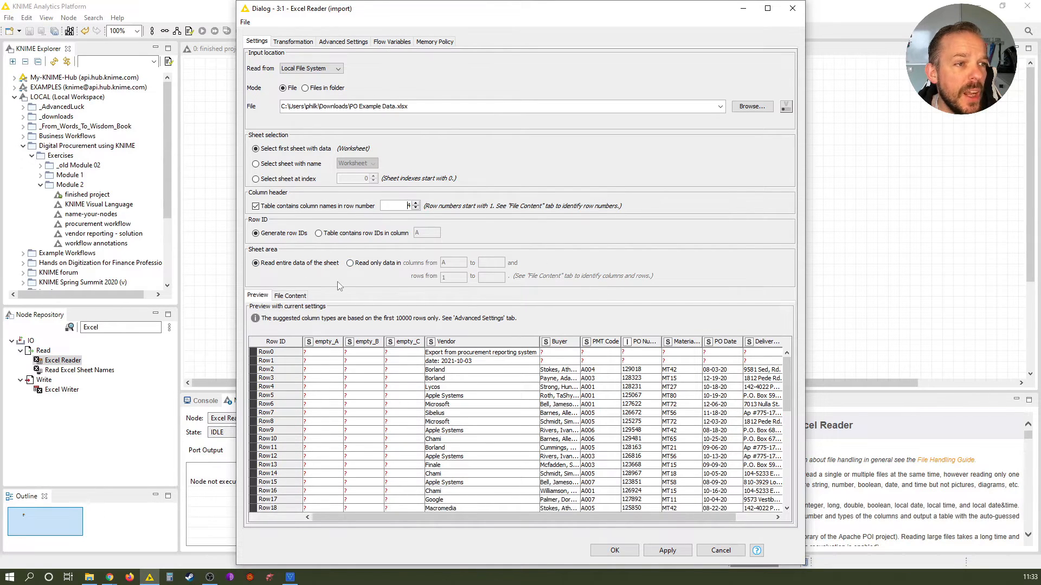
{"action": "mouse_move", "coordinate": [358, 275]}
{"action": "type", "text": "4"}
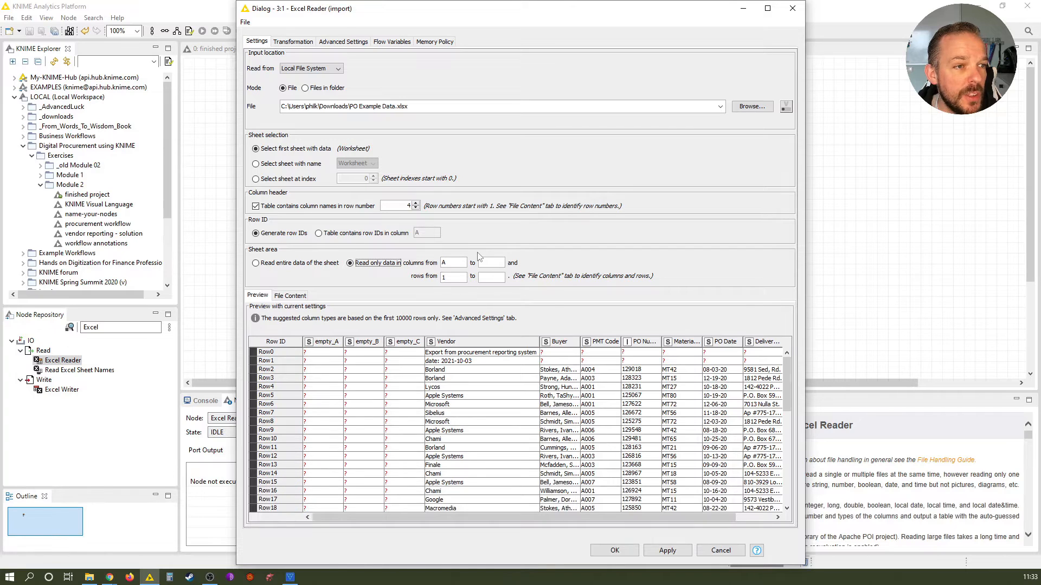
{"action": "mouse_move", "coordinate": [476, 295]}
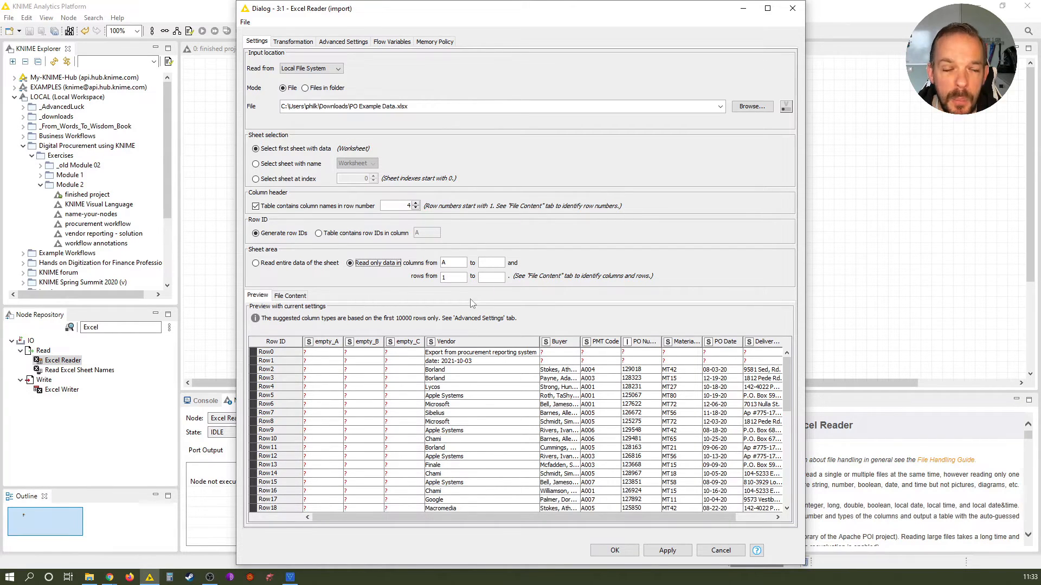
- Set the sheet area to read columns from D and rows from 5
{"action": "left_click", "coordinate": [453, 262]}
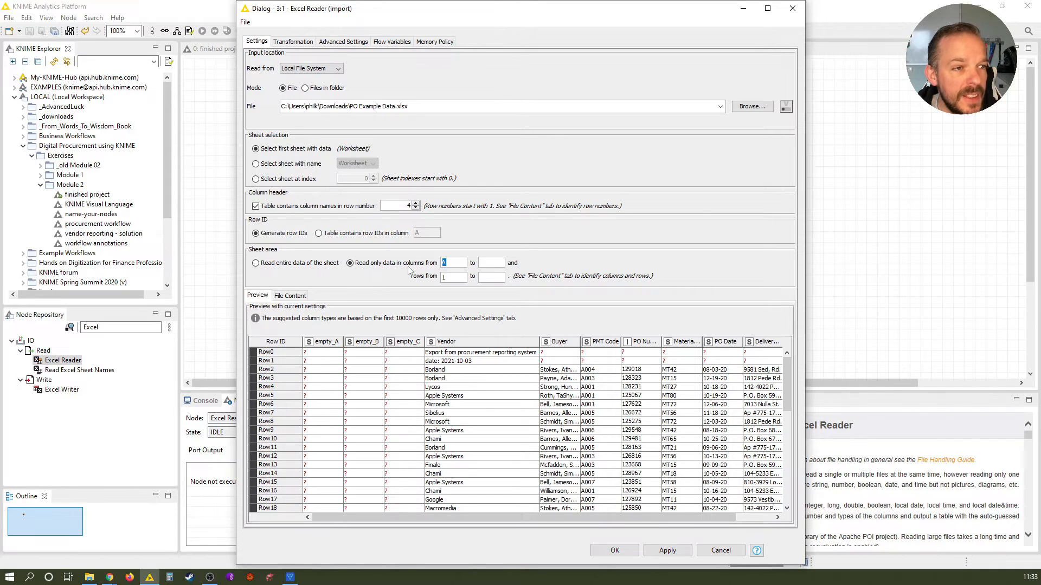
{"action": "type", "text": "D"}
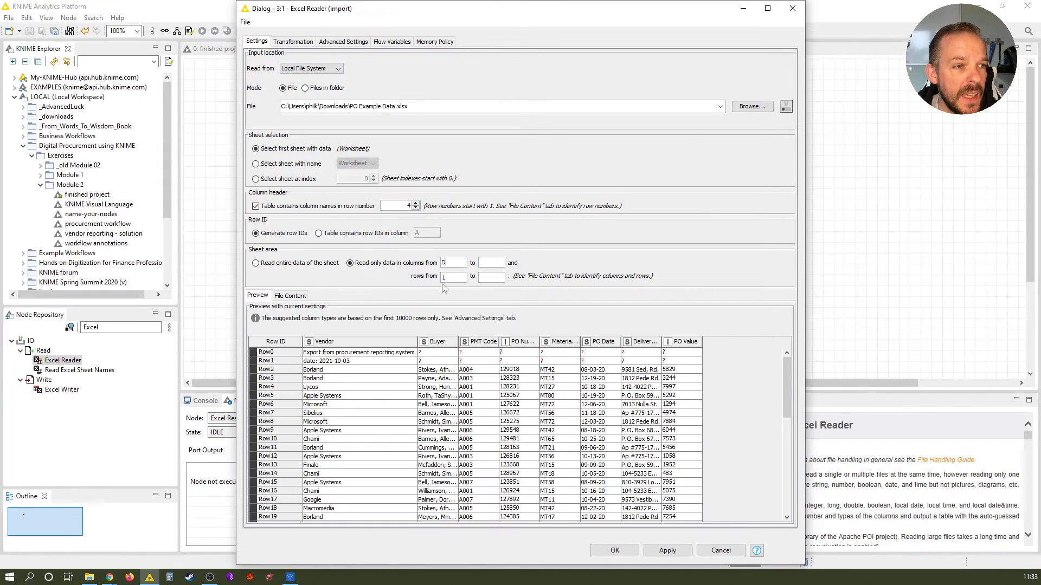
{"action": "left_click", "coordinate": [451, 277]}
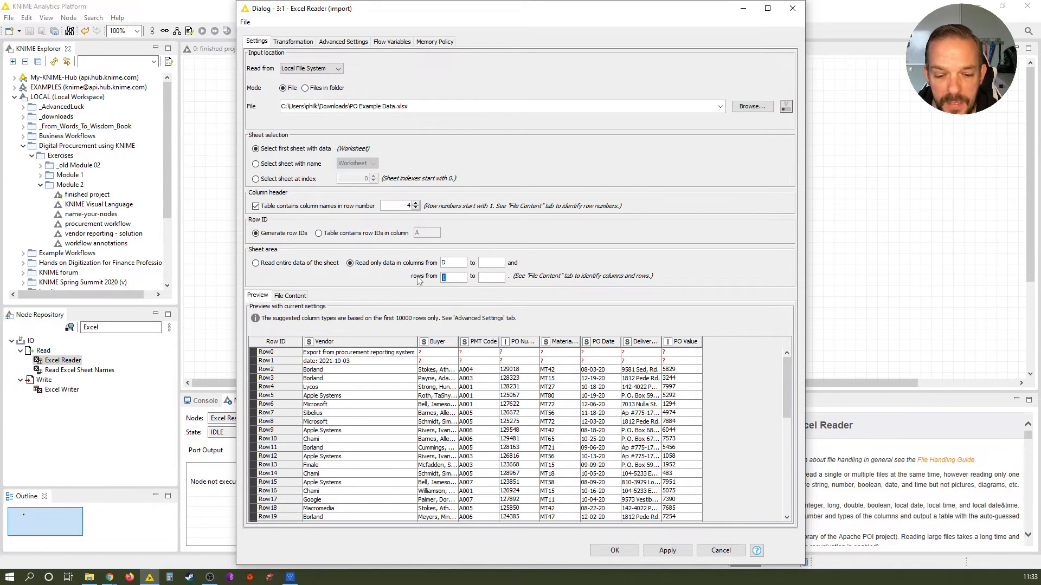
{"action": "type", "text": "5"}
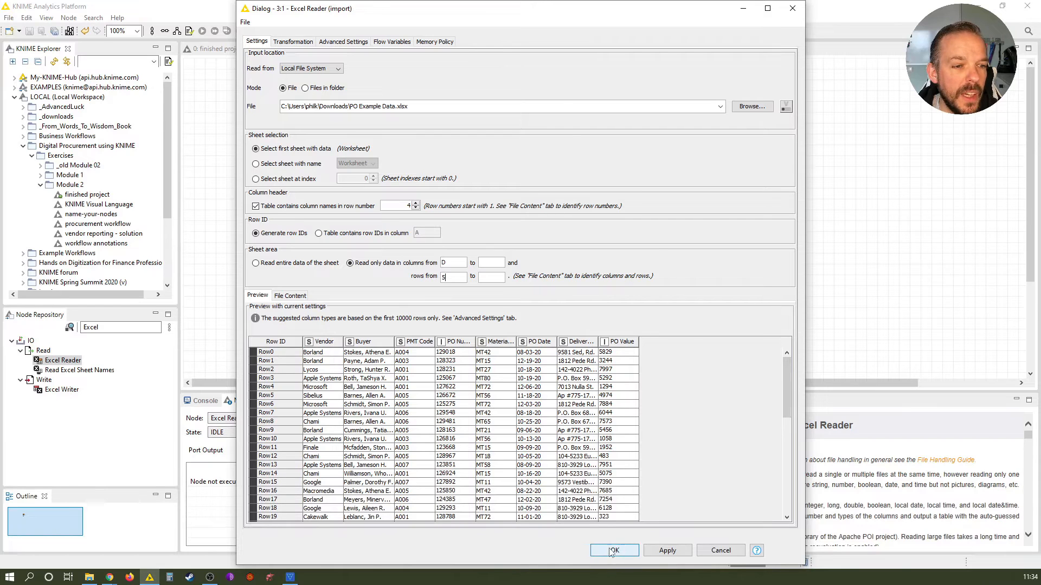
- Confirm the reader settings and execute the node, loading 1001 rows and 8 columns
{"action": "left_click", "coordinate": [611, 550]}
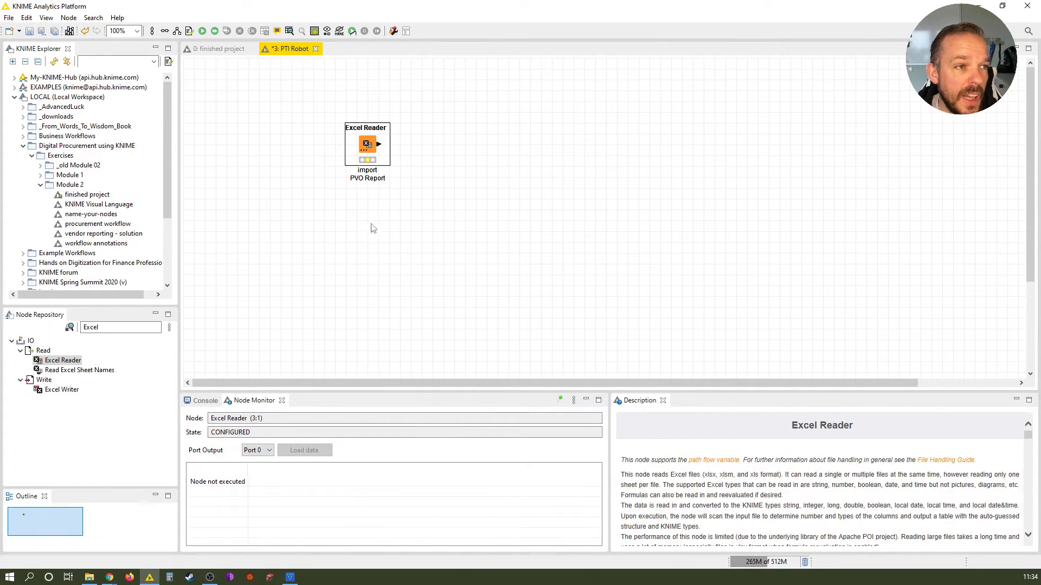
{"action": "mouse_move", "coordinate": [400, 211]}
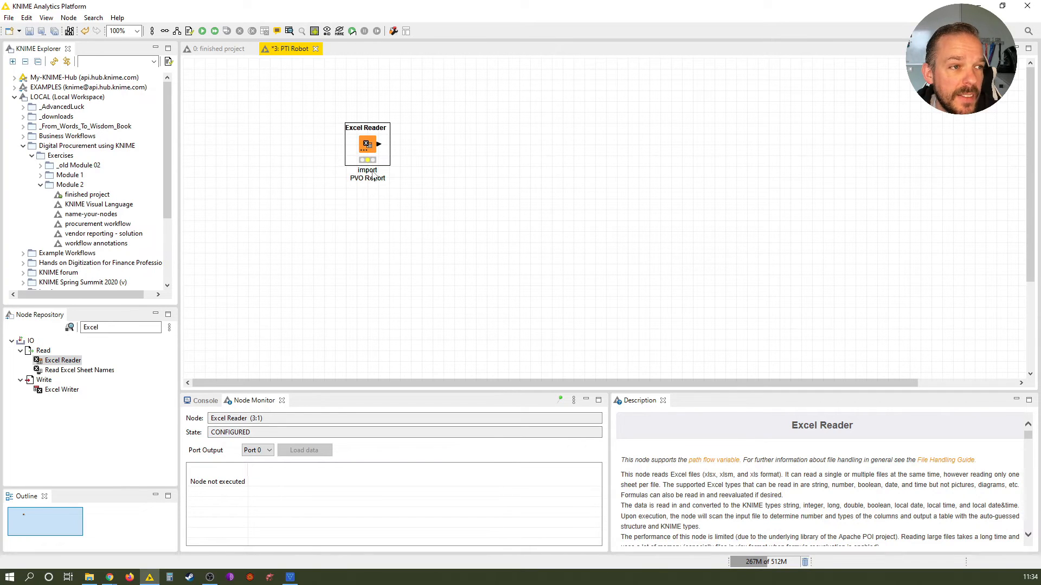
{"action": "mouse_move", "coordinate": [381, 172]}
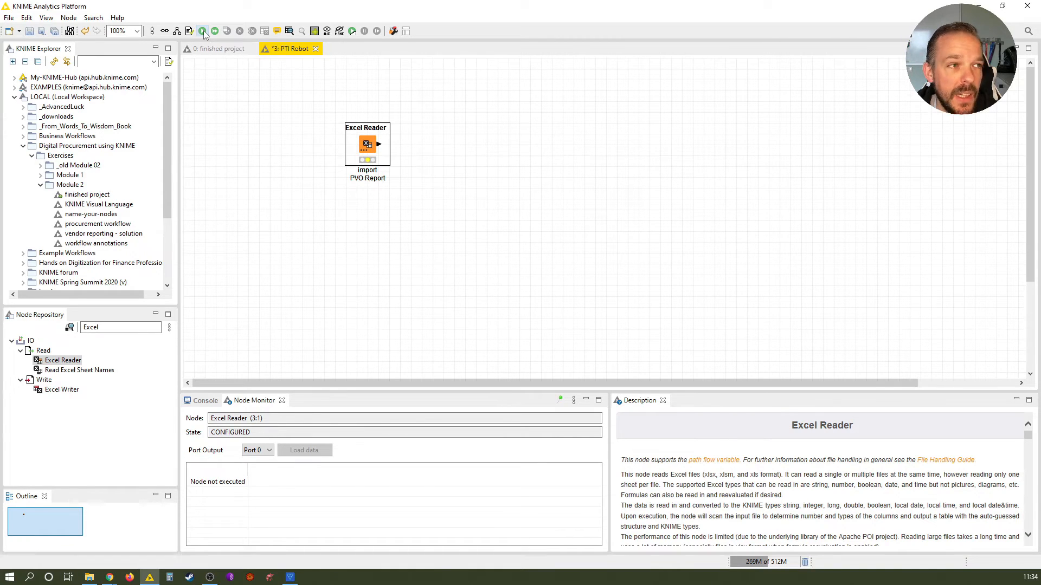
{"action": "left_click", "coordinate": [203, 30]}
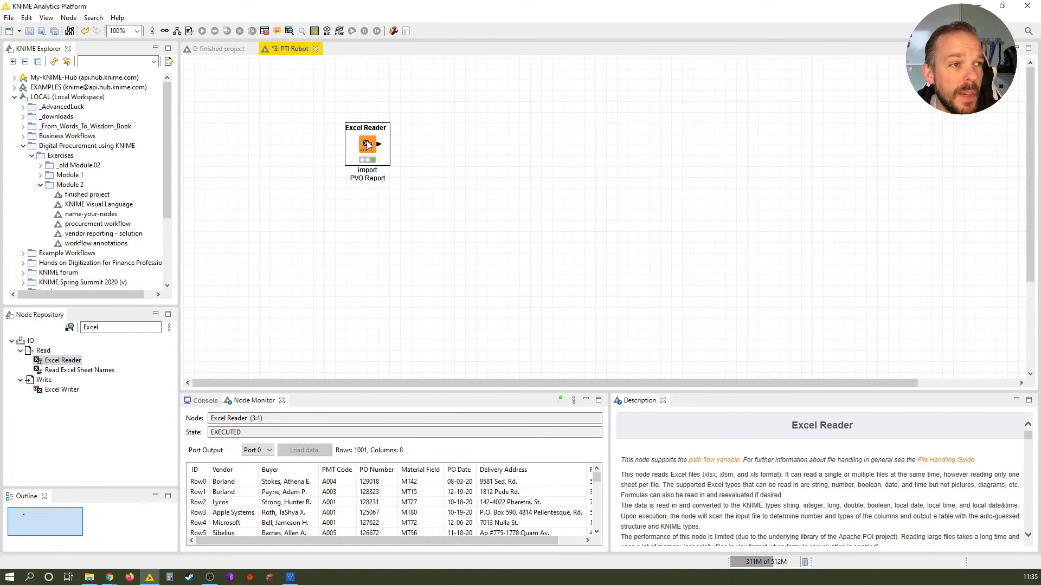
{"action": "right_click", "coordinate": [367, 144]}
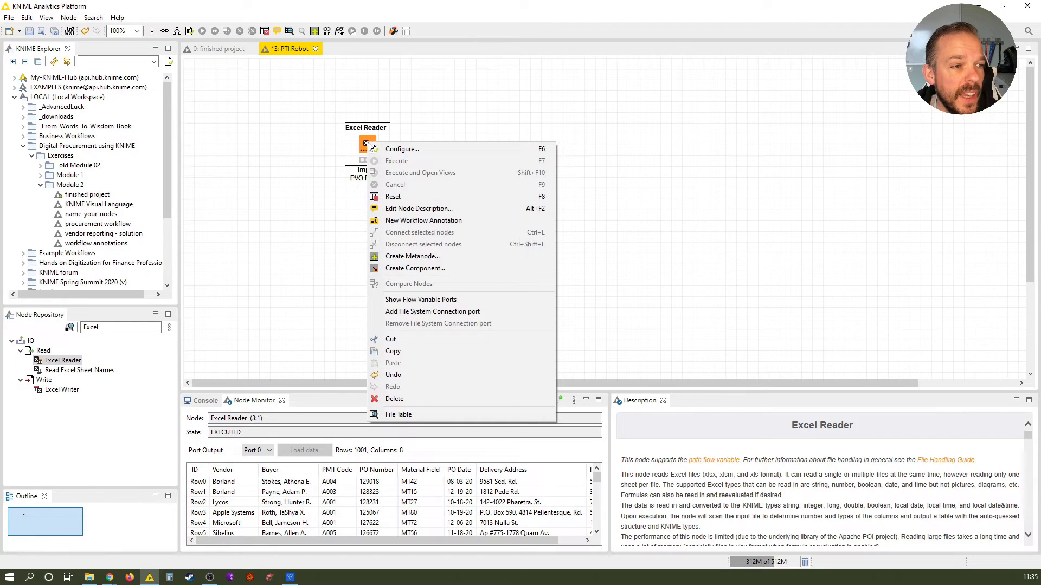
{"action": "mouse_move", "coordinate": [440, 398]}
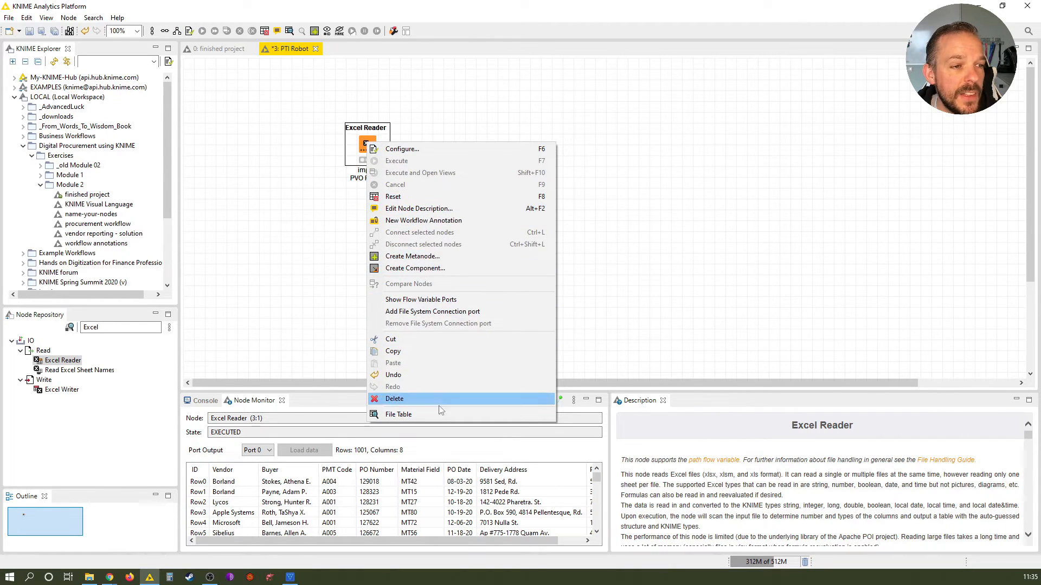
{"action": "mouse_move", "coordinate": [399, 414]}
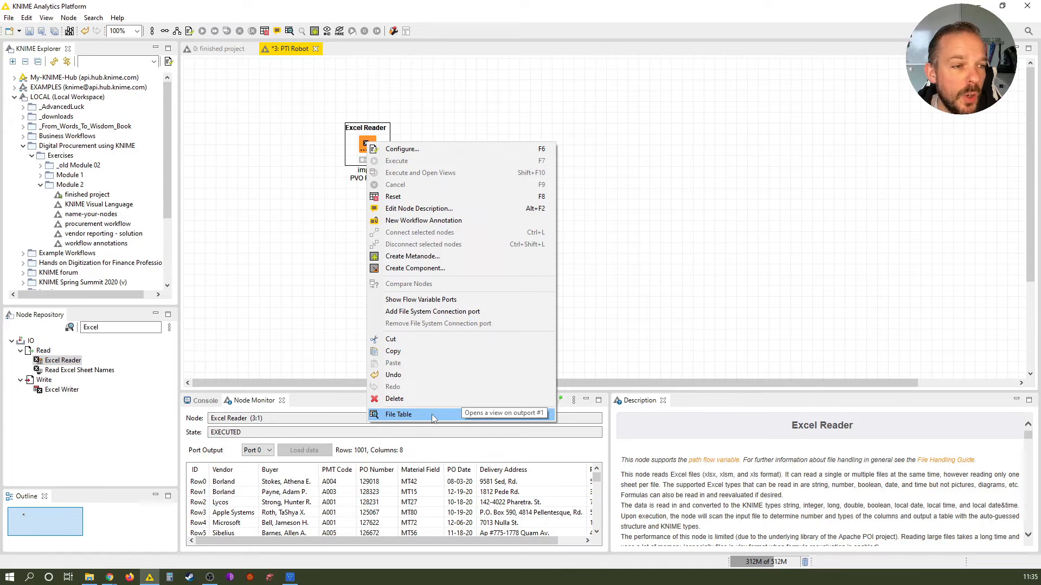
{"action": "left_click", "coordinate": [398, 414]}
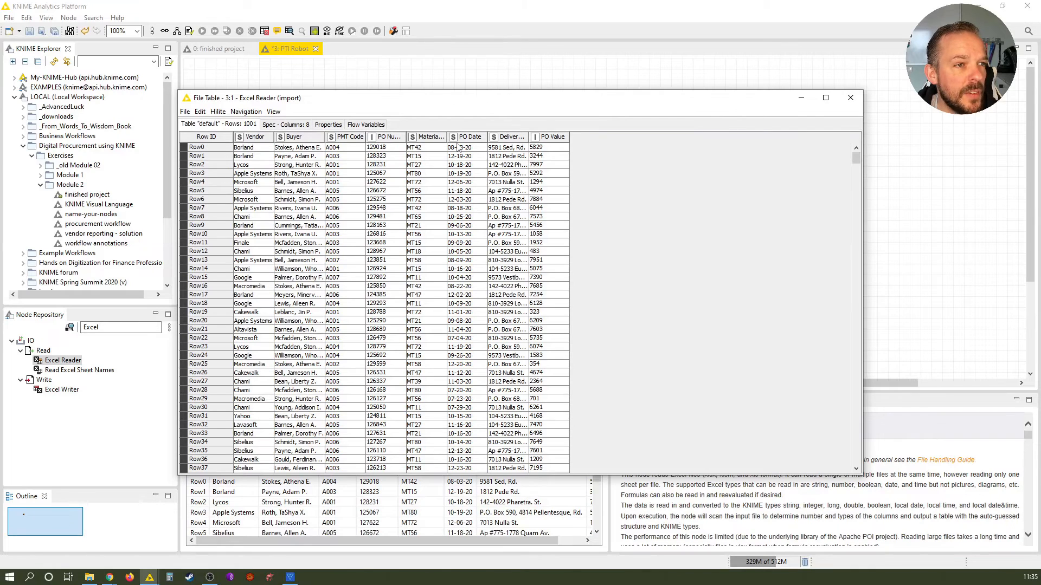
{"action": "mouse_move", "coordinate": [543, 444]}
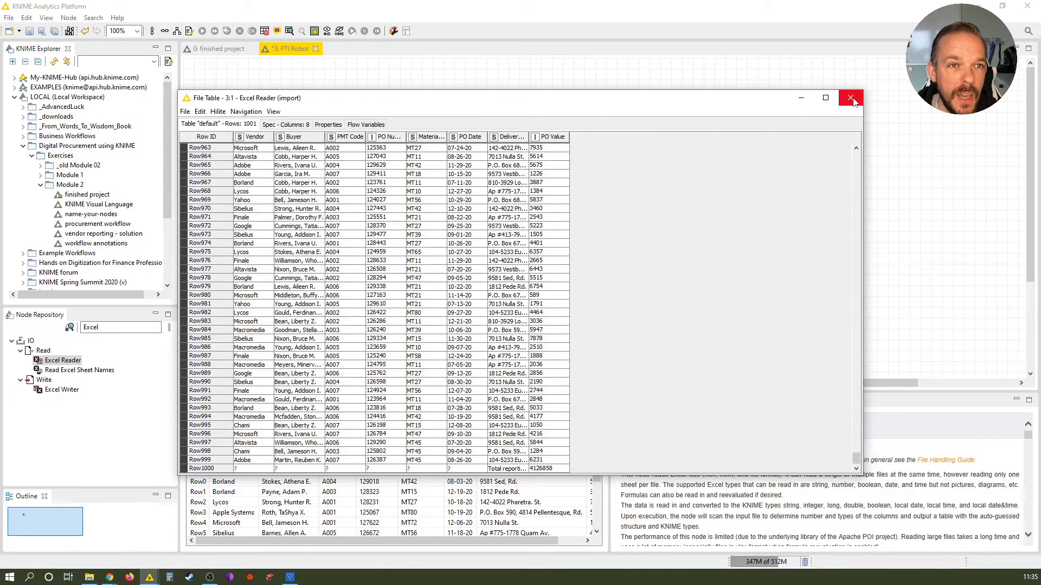
{"action": "mouse_move", "coordinate": [852, 98]}
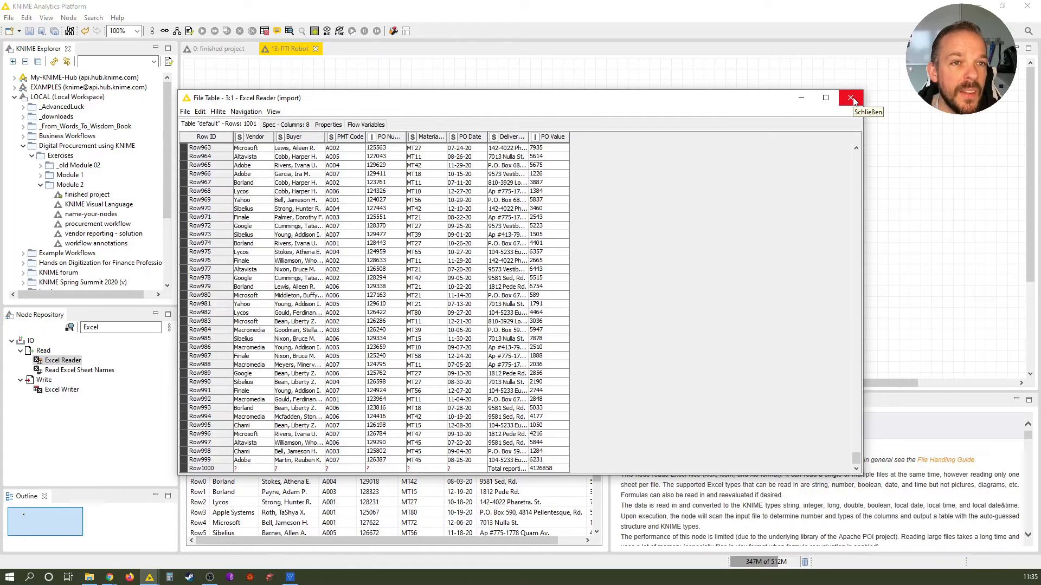
{"action": "left_click", "coordinate": [853, 99]}
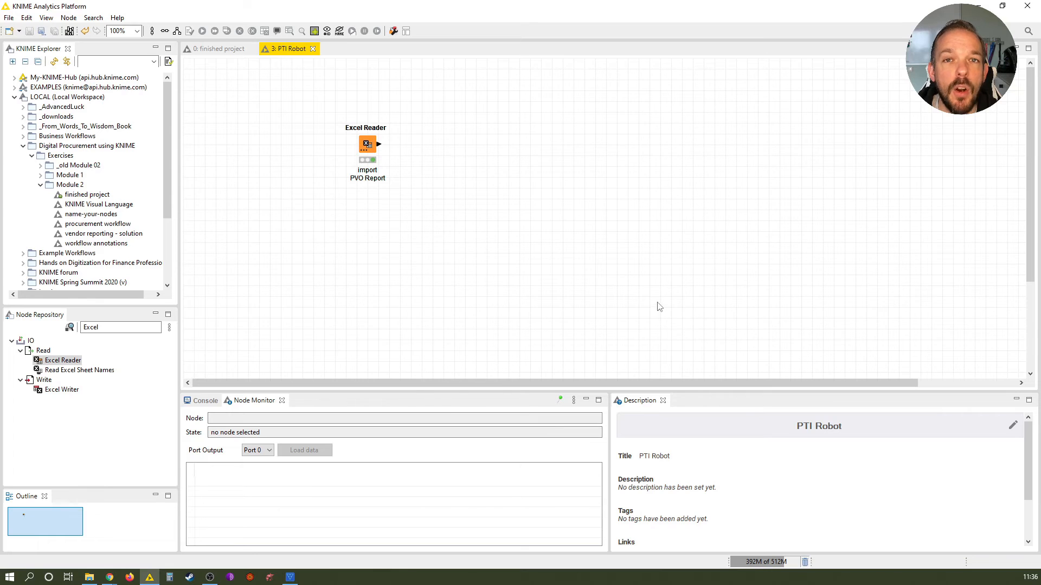
{"action": "mouse_move", "coordinate": [633, 302]}
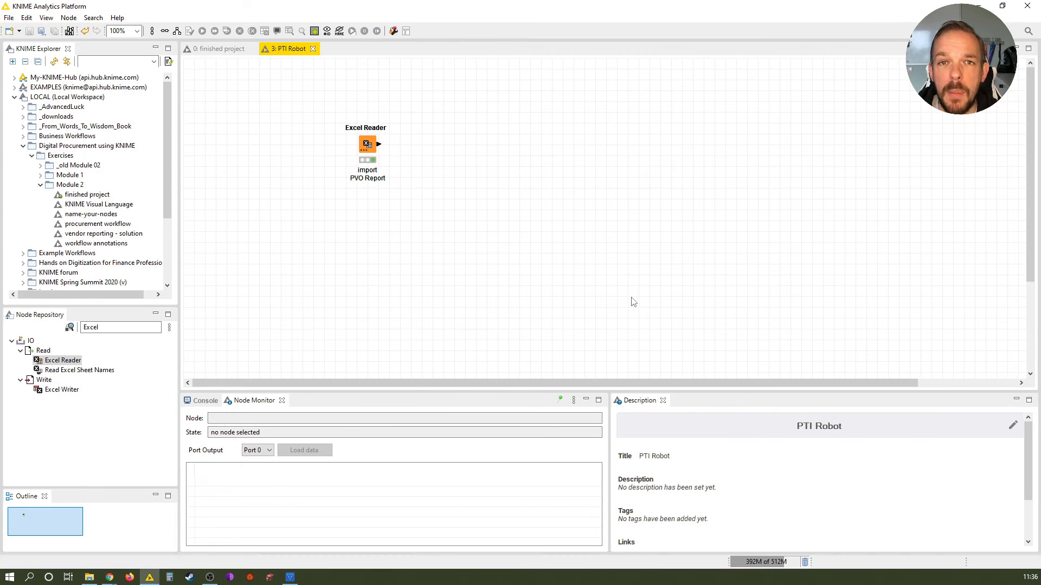
{"action": "mouse_move", "coordinate": [629, 300]}
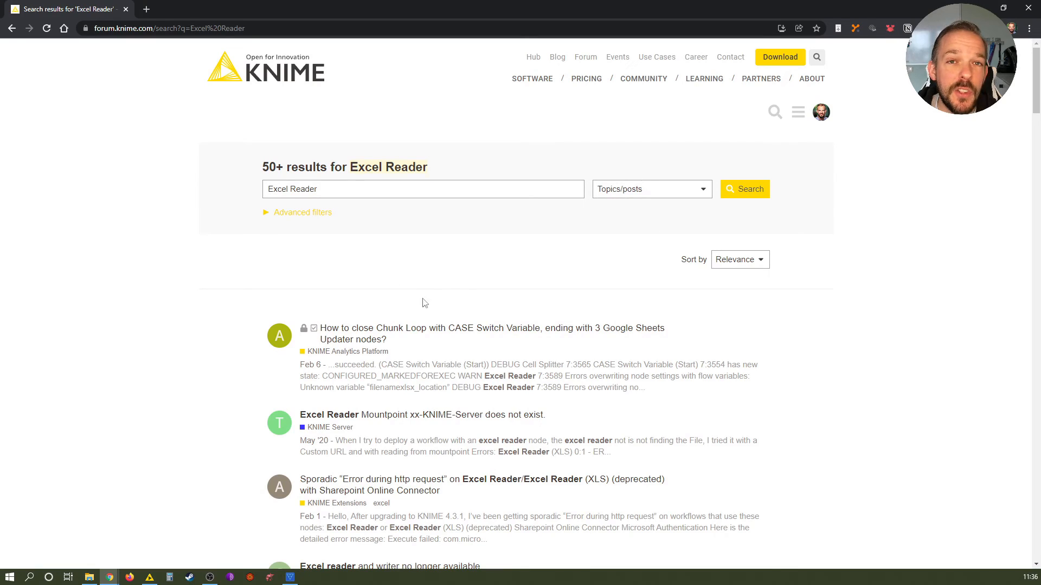
- Scroll down through the KNIME Forum search results for 'Excel Reader'
{"action": "scroll", "scroll_direction": "down", "scroll_amount": 3}
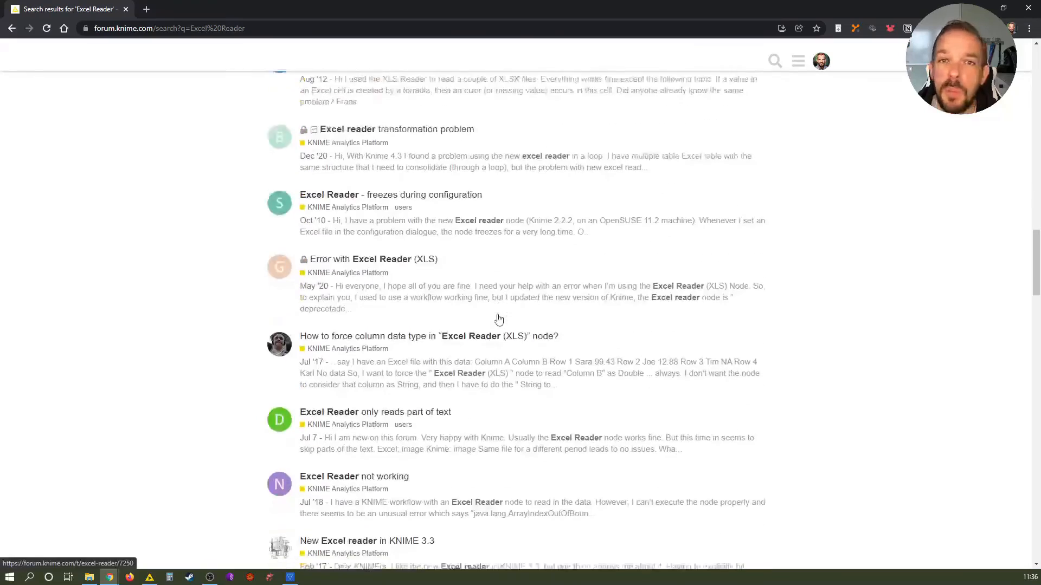
{"action": "scroll", "scroll_direction": "down", "scroll_amount": 3}
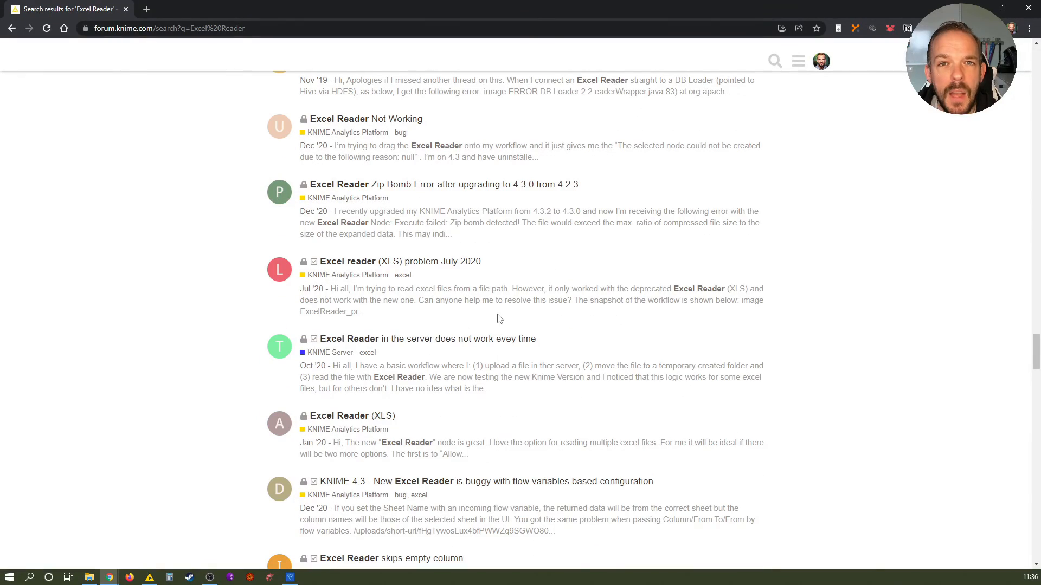